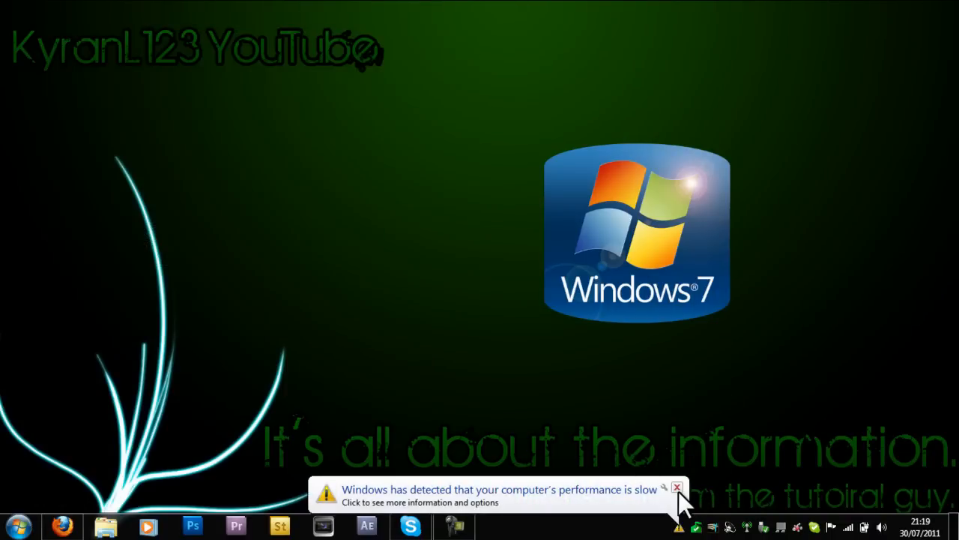
Step: Dismiss the 'computer's performance is slow' notification balloon on the desktop
left_click(677, 488)
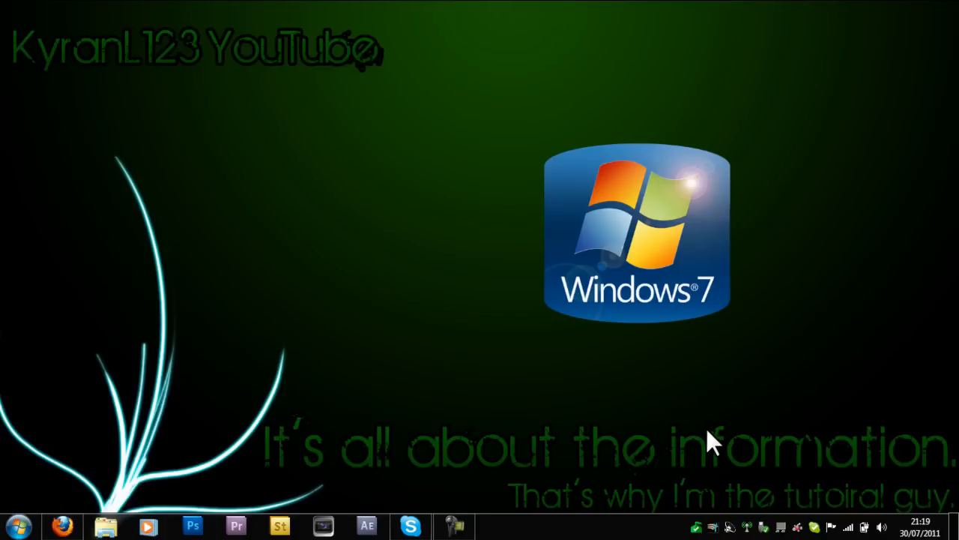
mouse_move(712, 447)
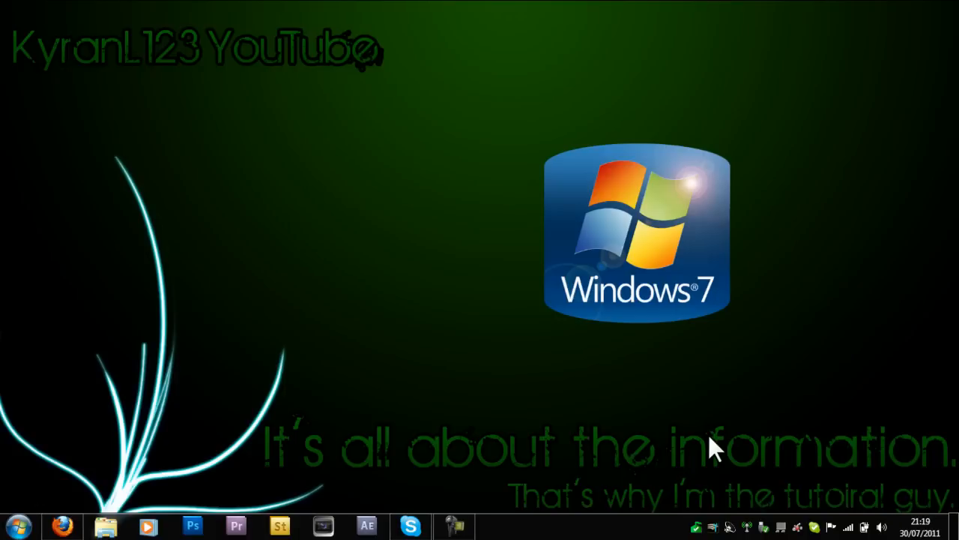
mouse_move(258, 307)
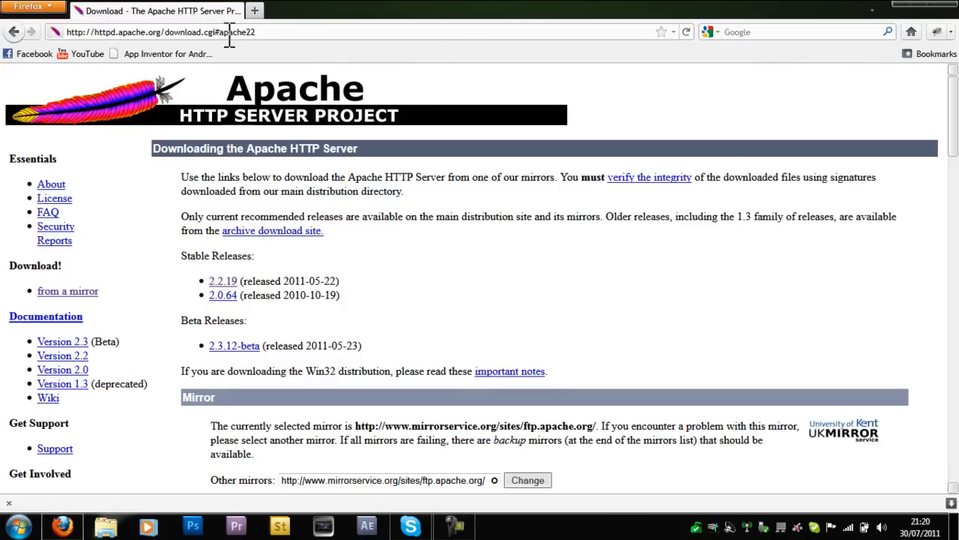
mouse_move(752, 263)
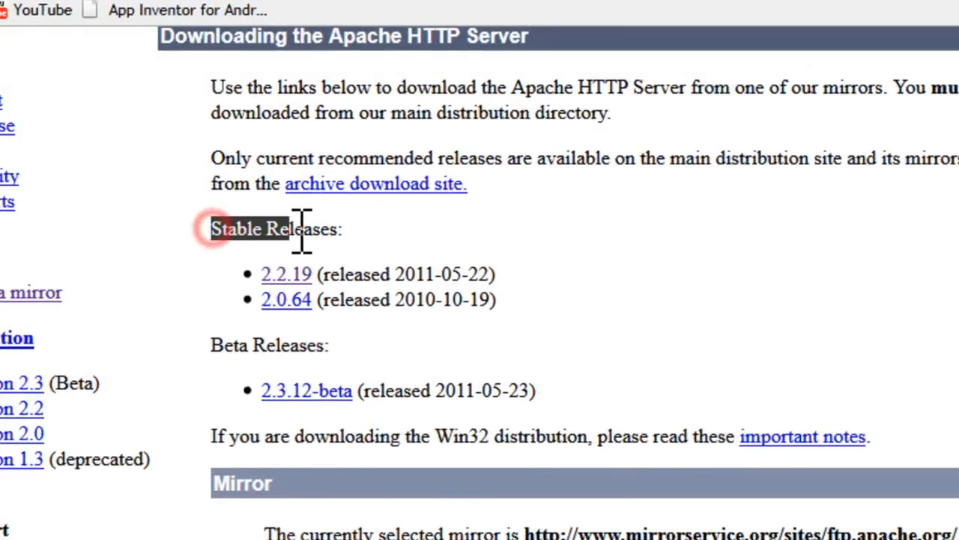
Step: Point out the Stable Releases heading with the 2.2.19 link on the Apache download page
left_click(285, 272)
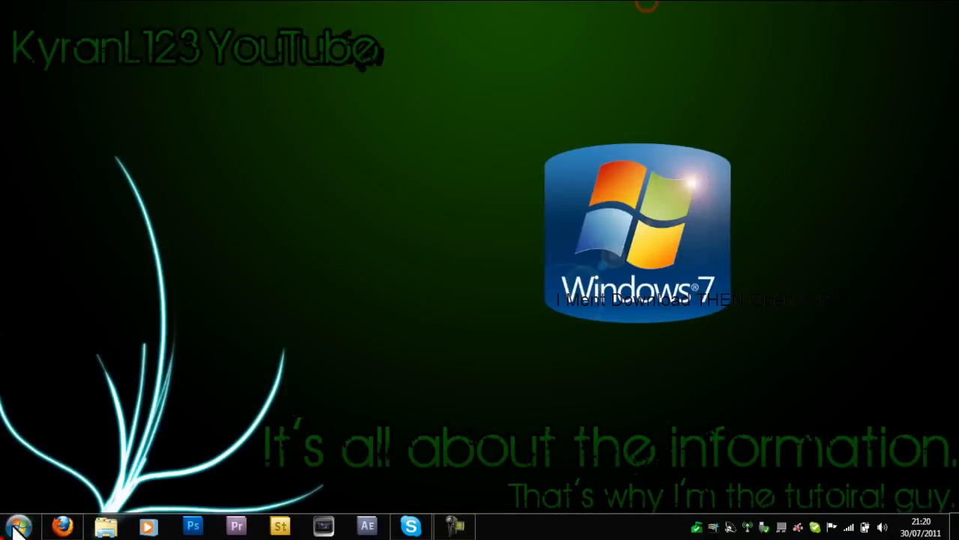
Step: Launch the Apache httpd installer from Downloads, run it unverified, and accept the license
left_click(105, 524)
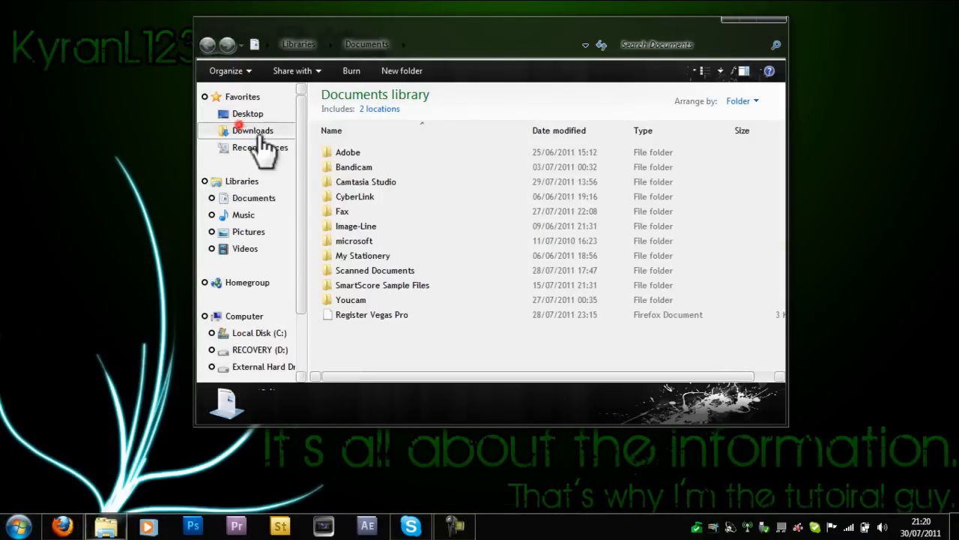
left_click(254, 129)
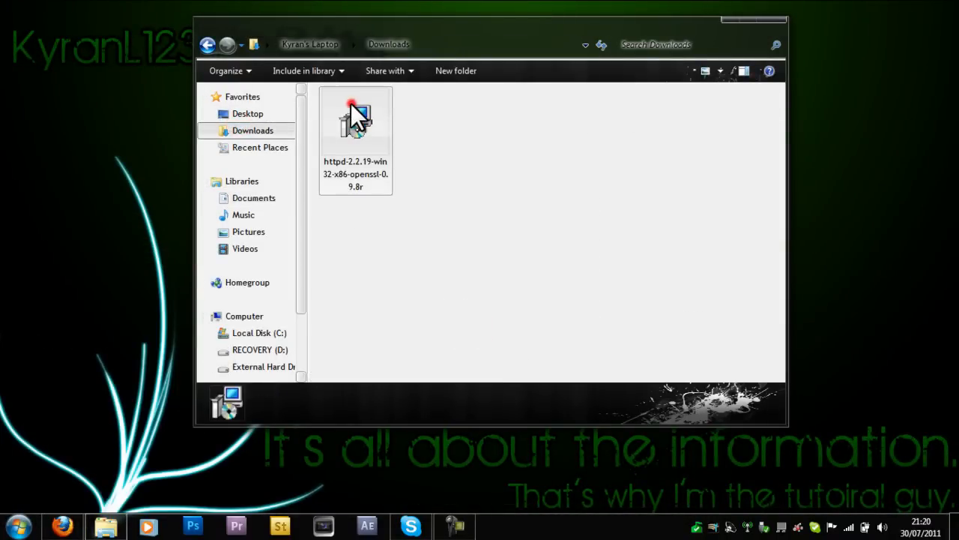
double_click(355, 120)
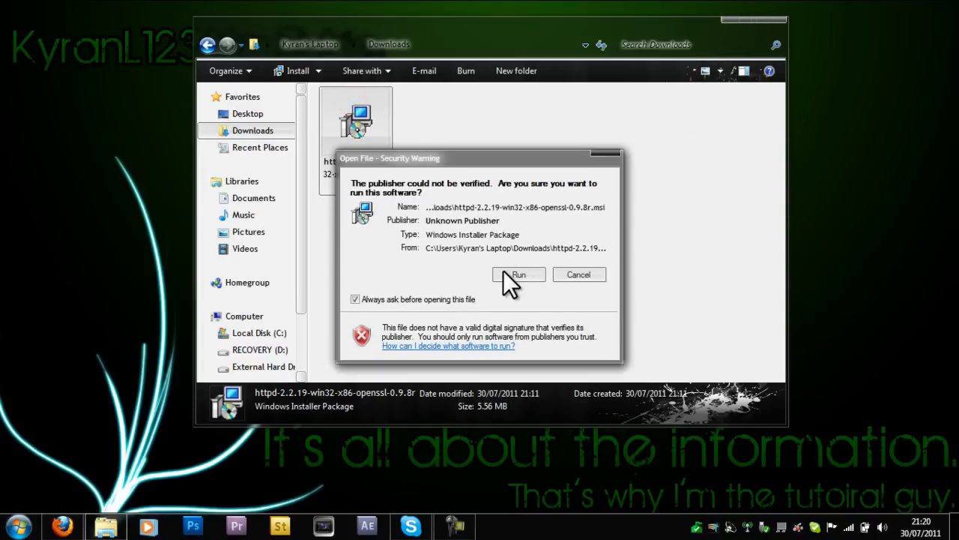
left_click(518, 274)
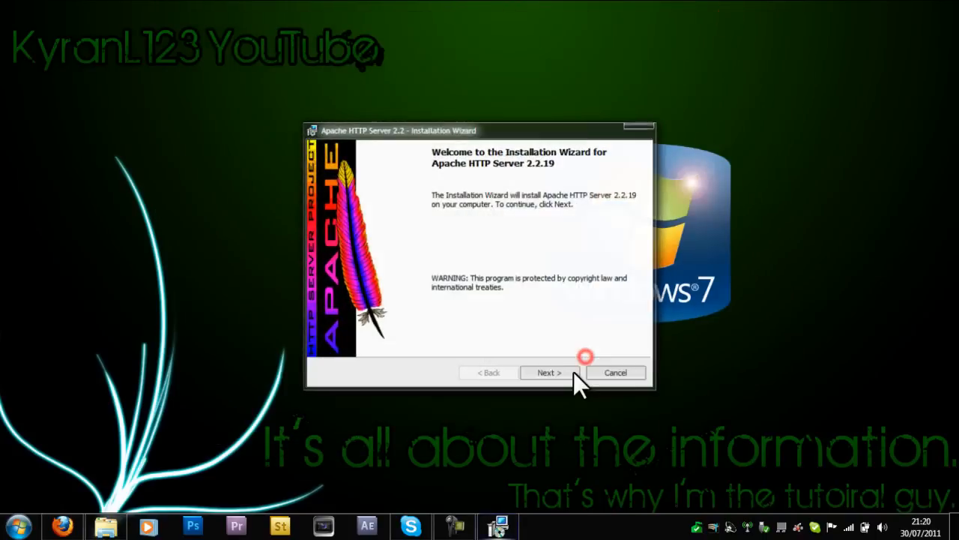
left_click(549, 371)
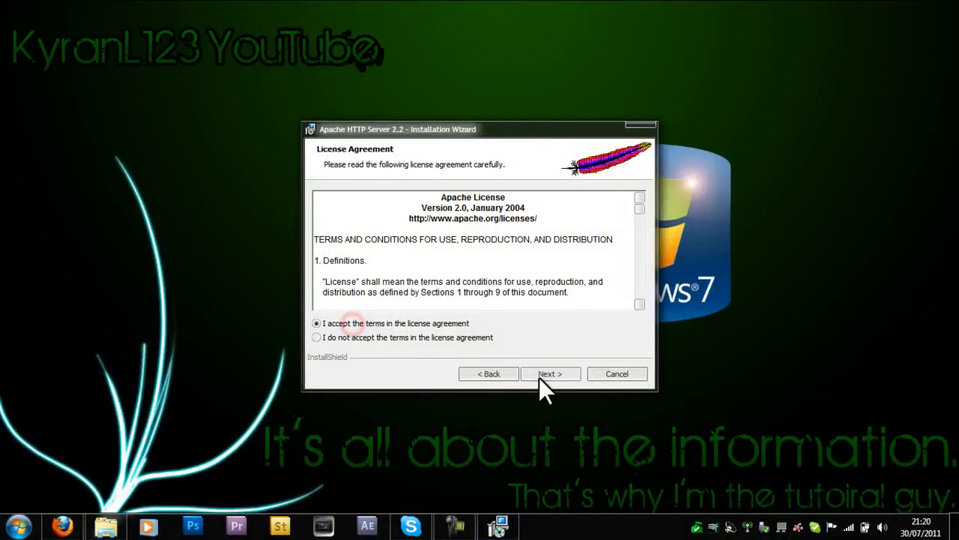
left_click(550, 374)
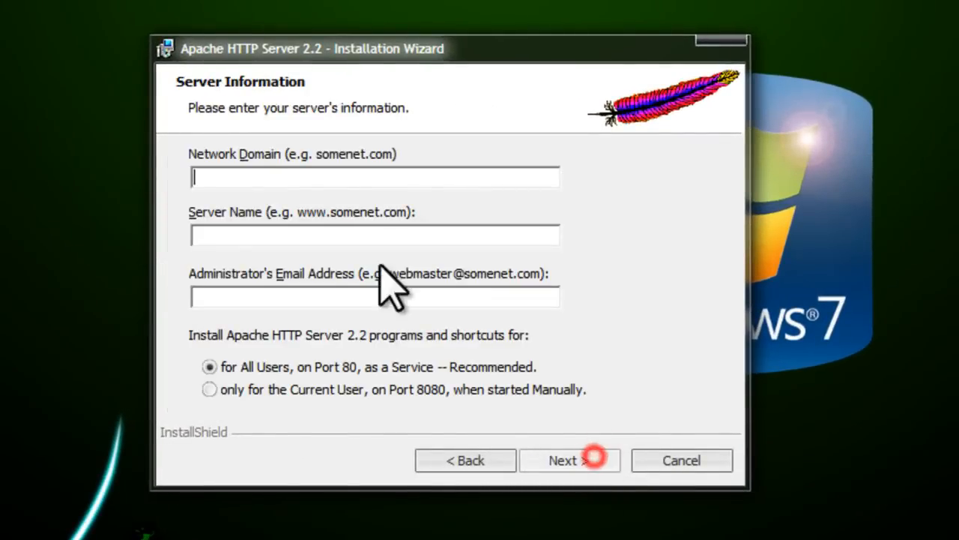
Step: Enter localhost server information with an admin email and keep the Typical setup
type("local")
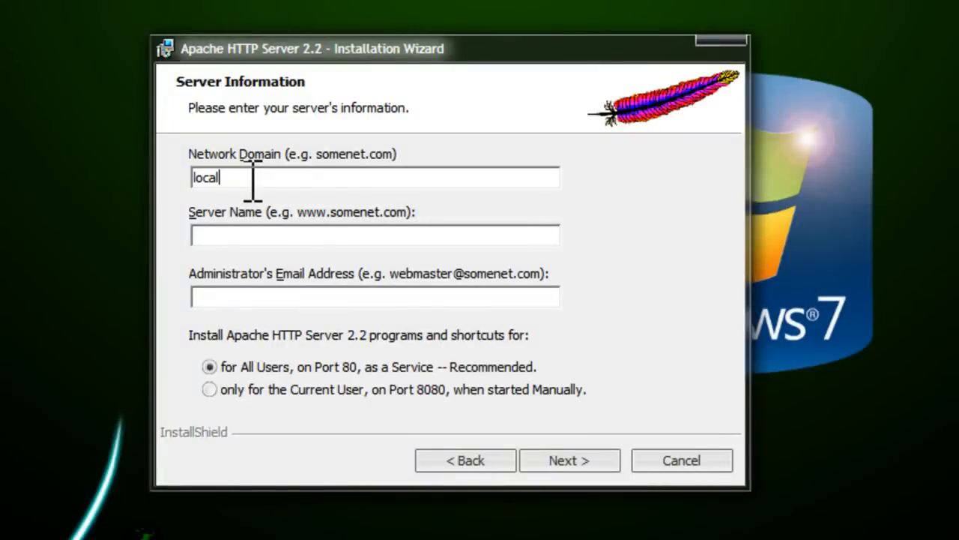
type("localhos")
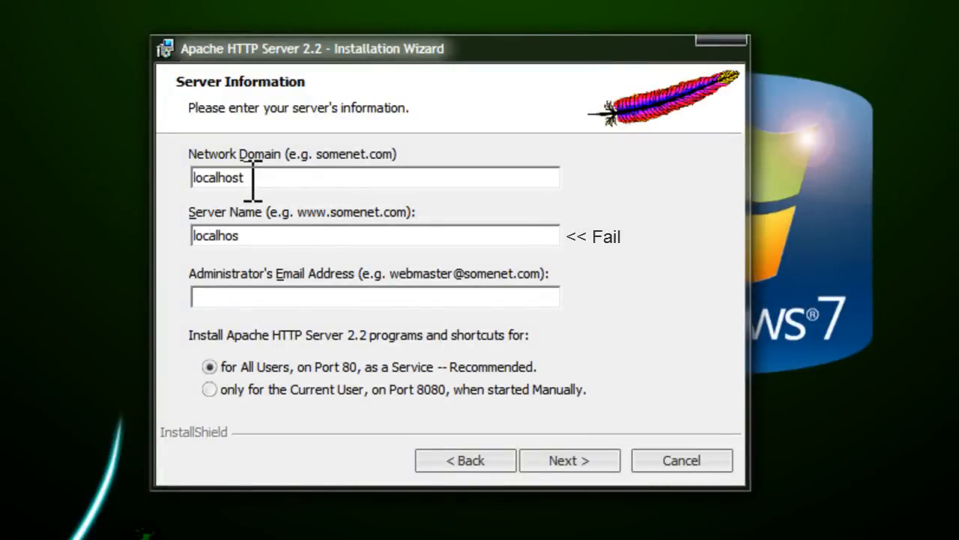
type("egrn")
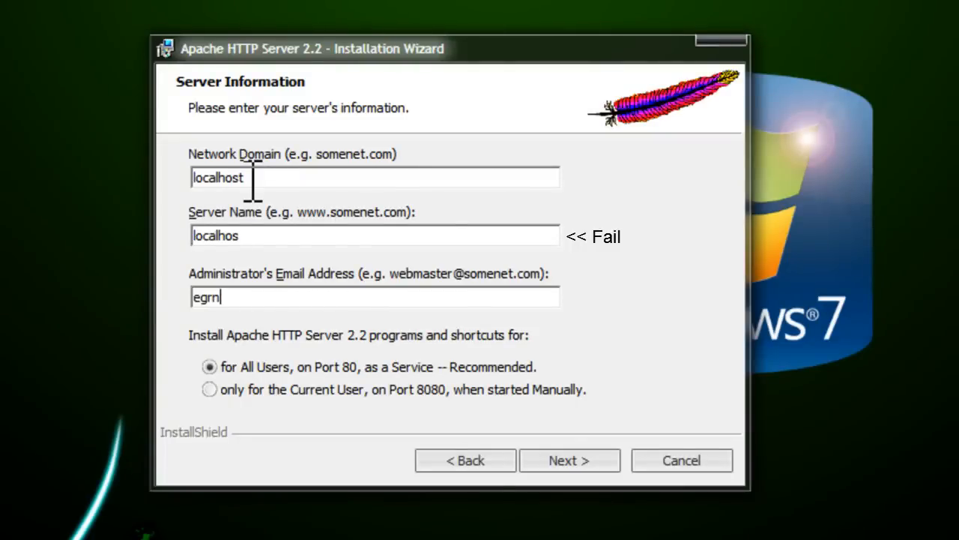
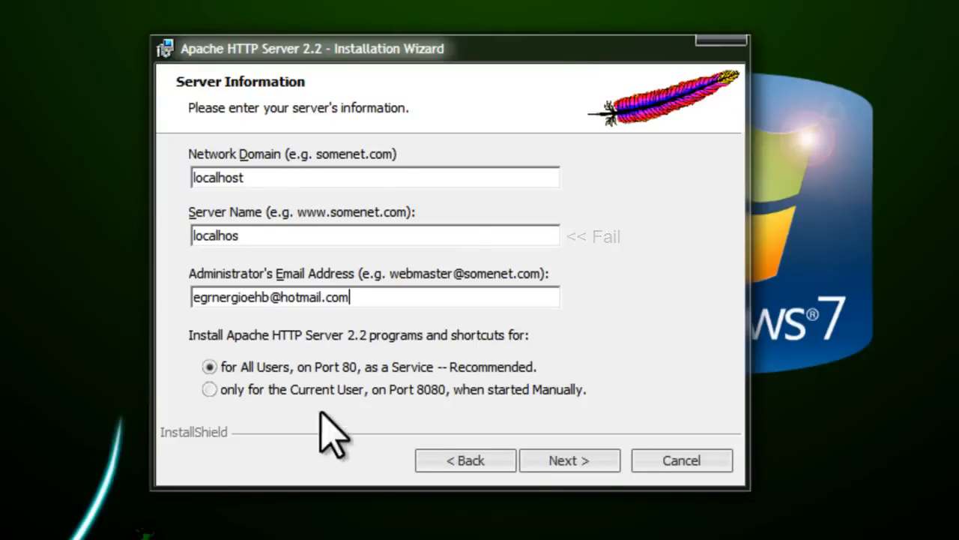
left_click(568, 459)
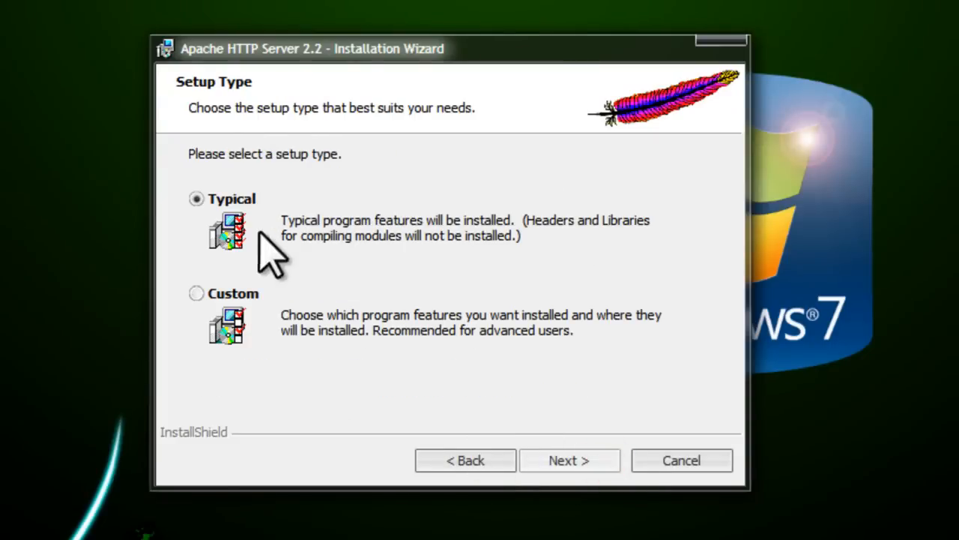
mouse_move(552, 503)
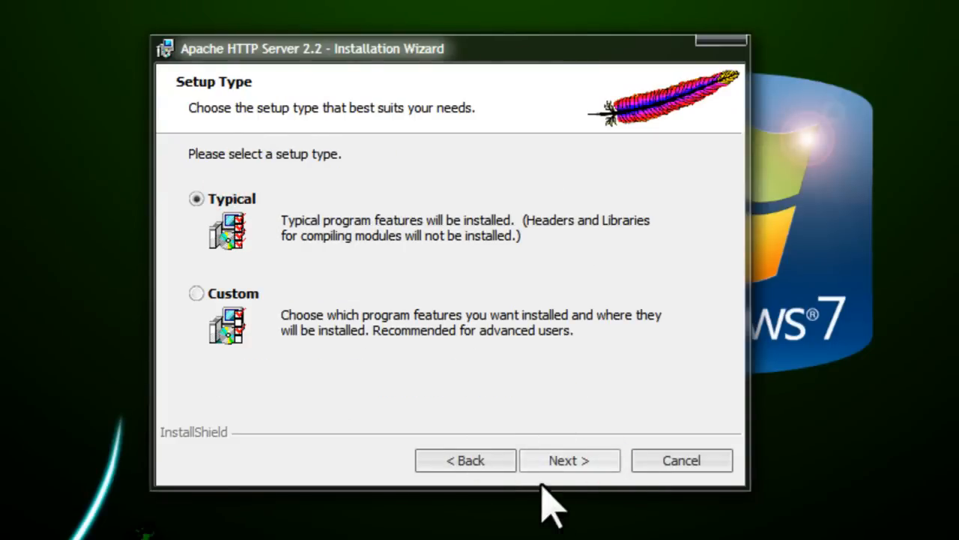
left_click(569, 459)
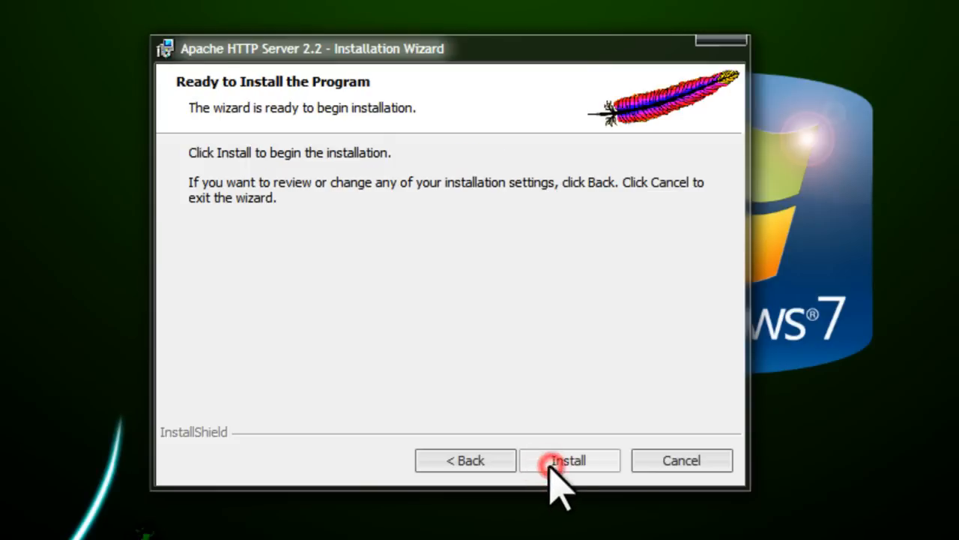
Step: Start installing Apache HTTP Server 2.2.19 with the chosen settings
left_click(570, 460)
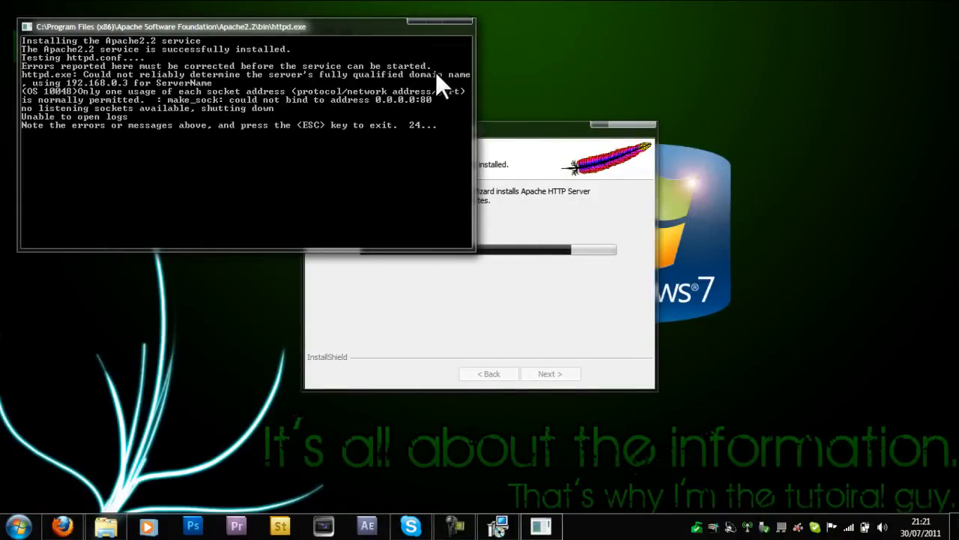
mouse_move(387, 102)
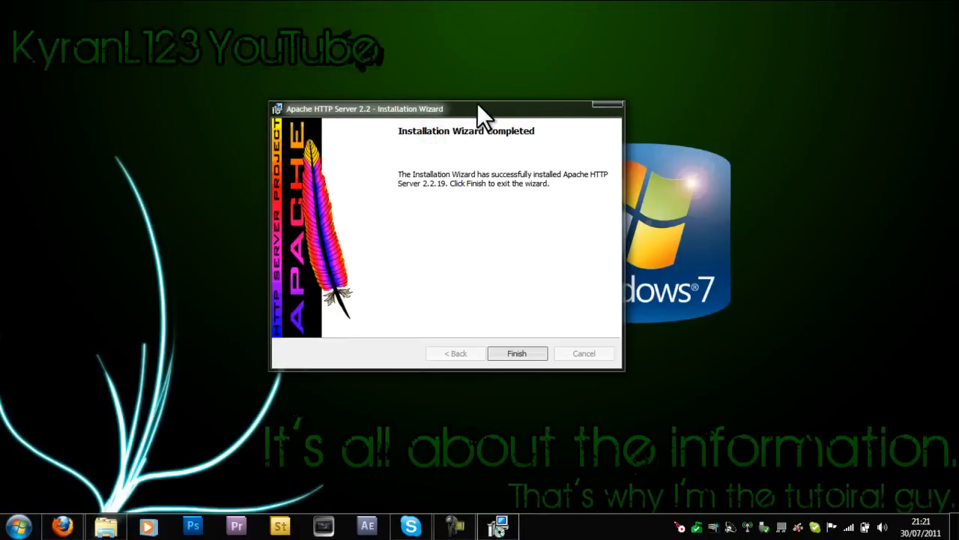
mouse_move(515, 354)
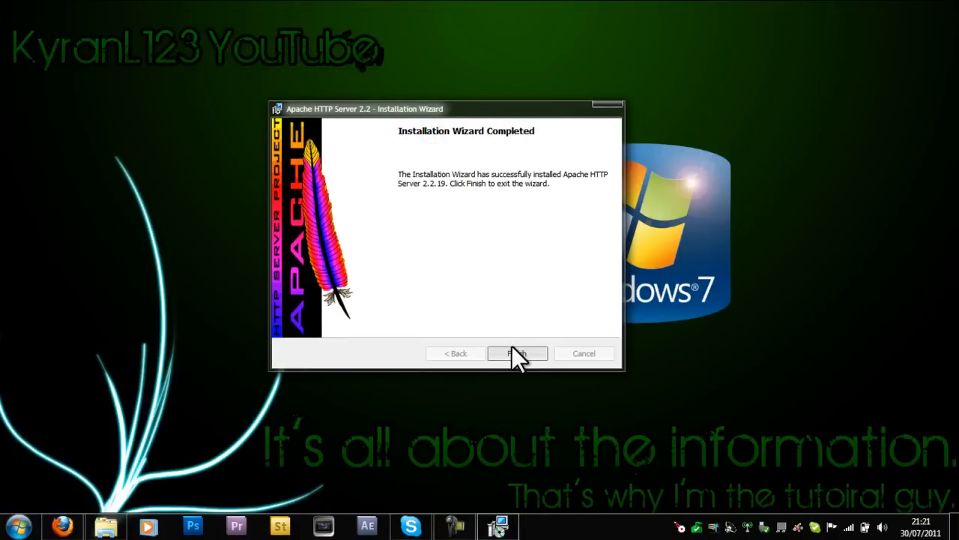
Step: Finish the wizard and open httpd from Apache Software Foundation > Apache2.2 > conf in Notepad
left_click(518, 354)
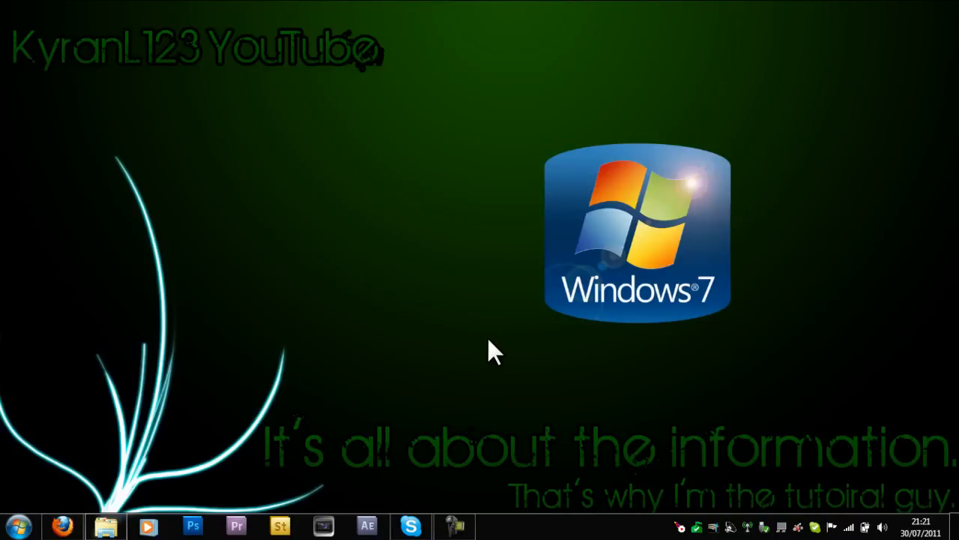
mouse_move(397, 353)
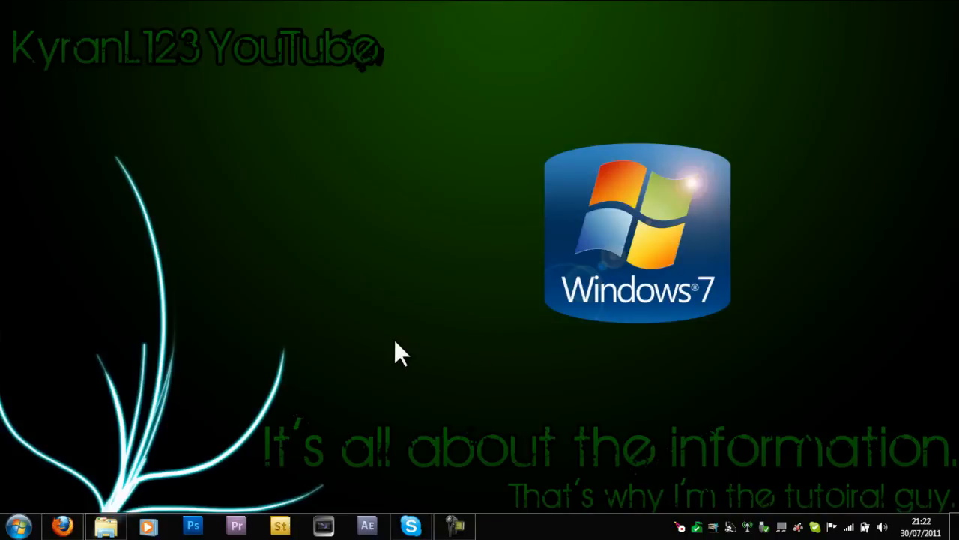
mouse_move(396, 354)
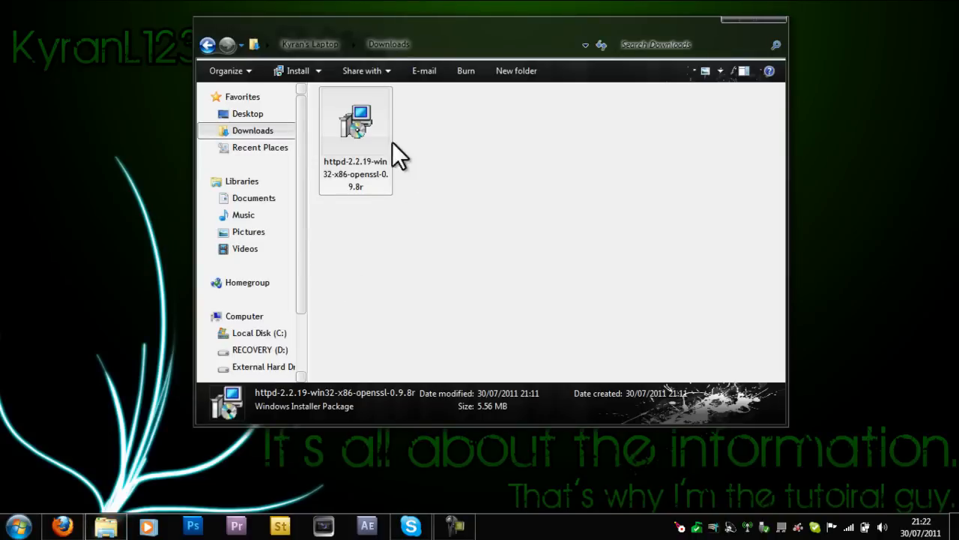
left_click(258, 333)
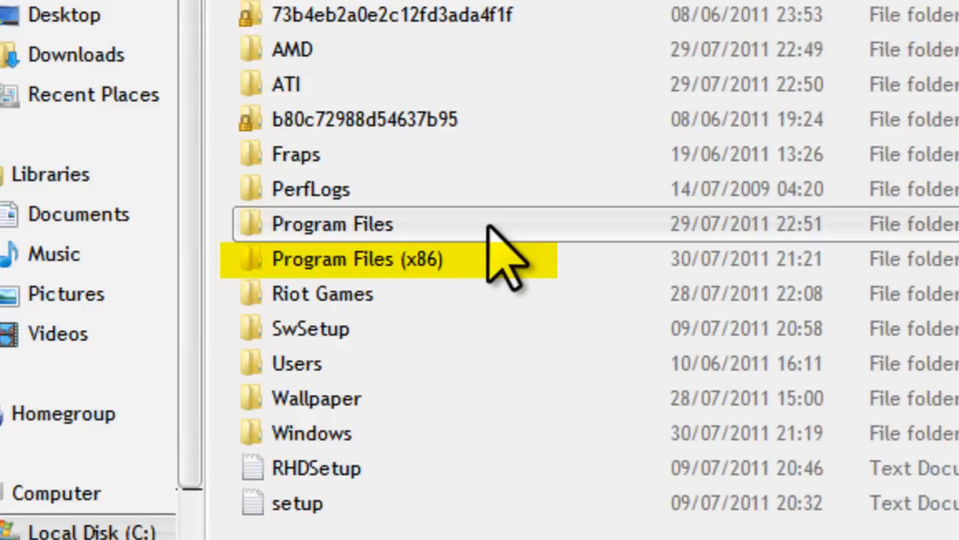
mouse_move(615, 218)
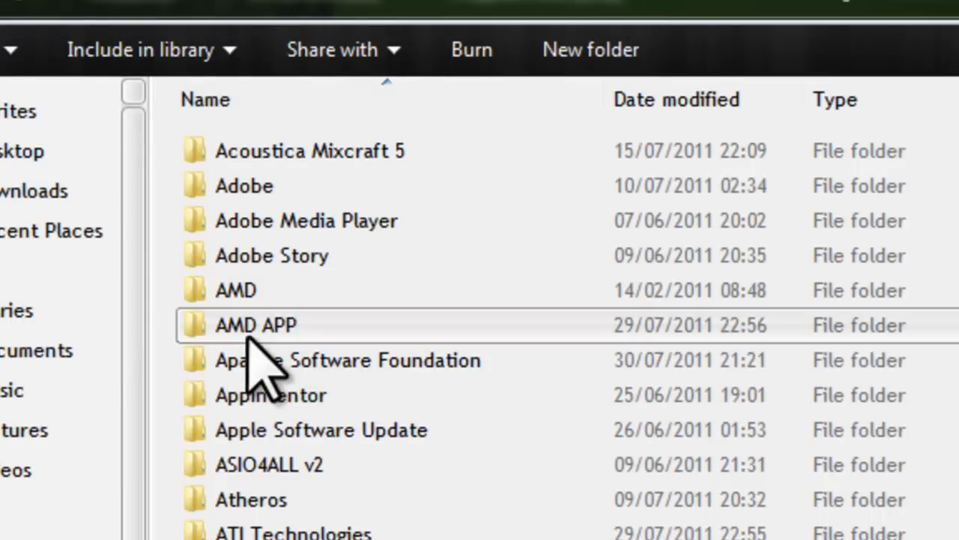
double_click(255, 324)
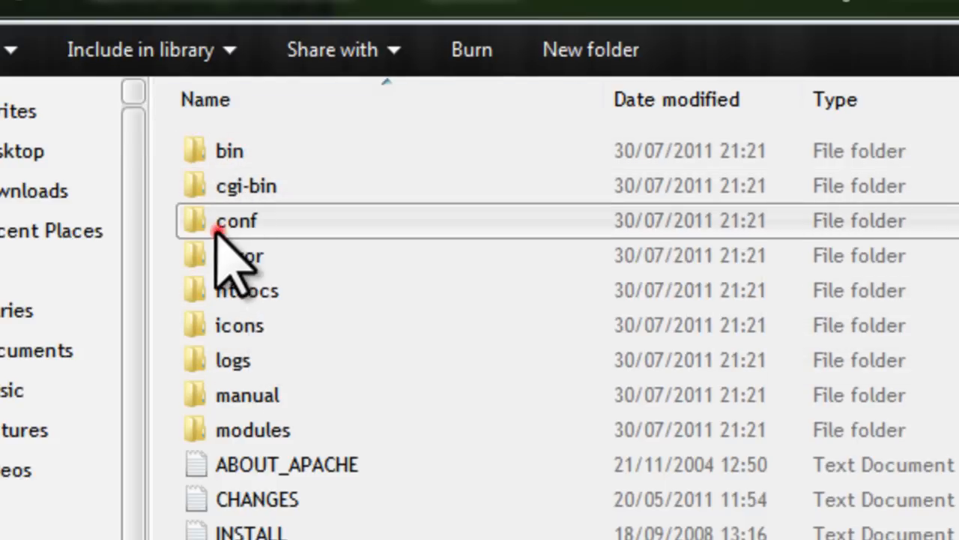
double_click(237, 219)
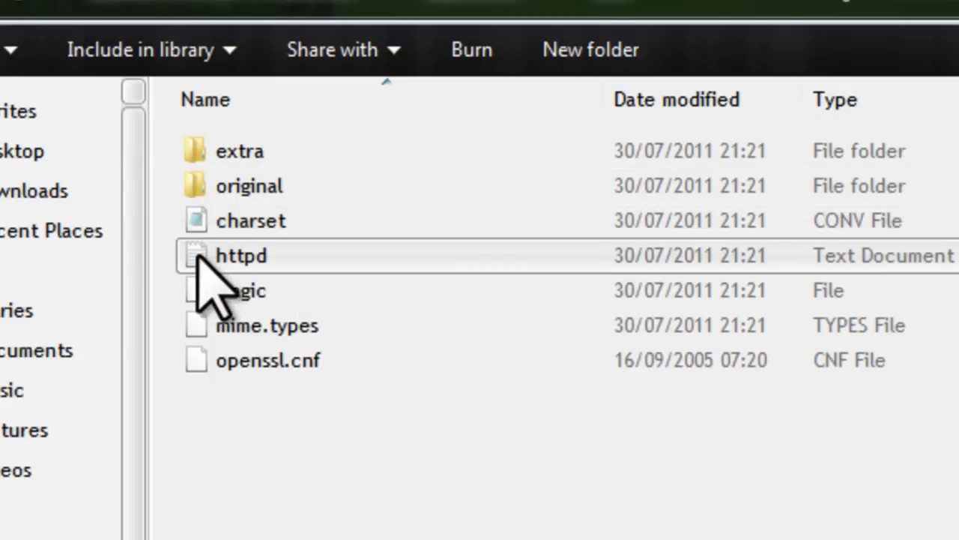
mouse_move(239, 255)
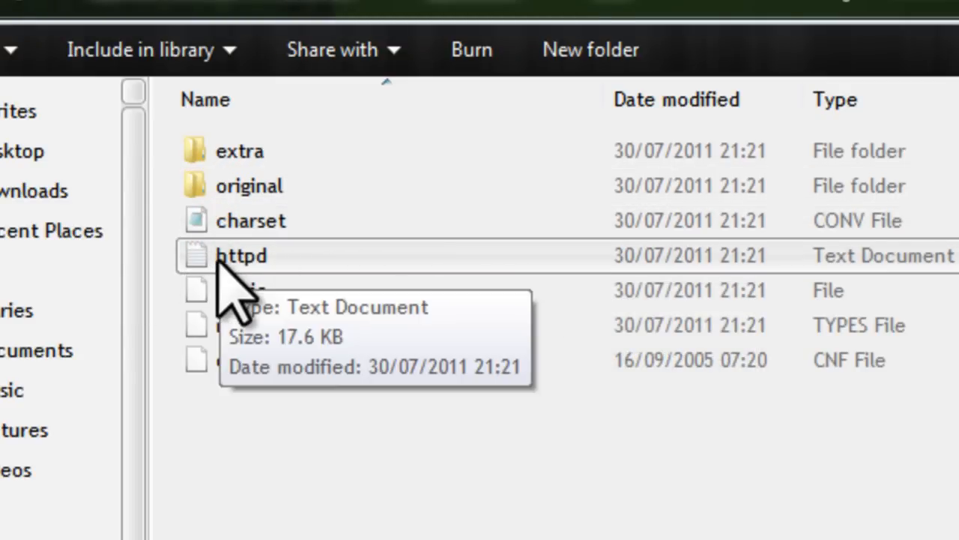
double_click(242, 255)
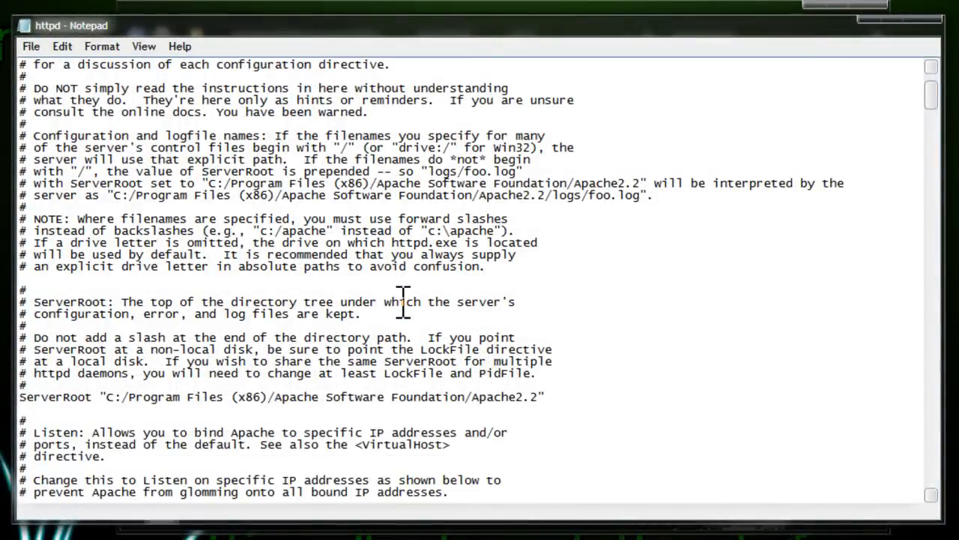
Step: Scroll to the Listen 80 directive, then search the Start menu for cmd
scroll("down", 3)
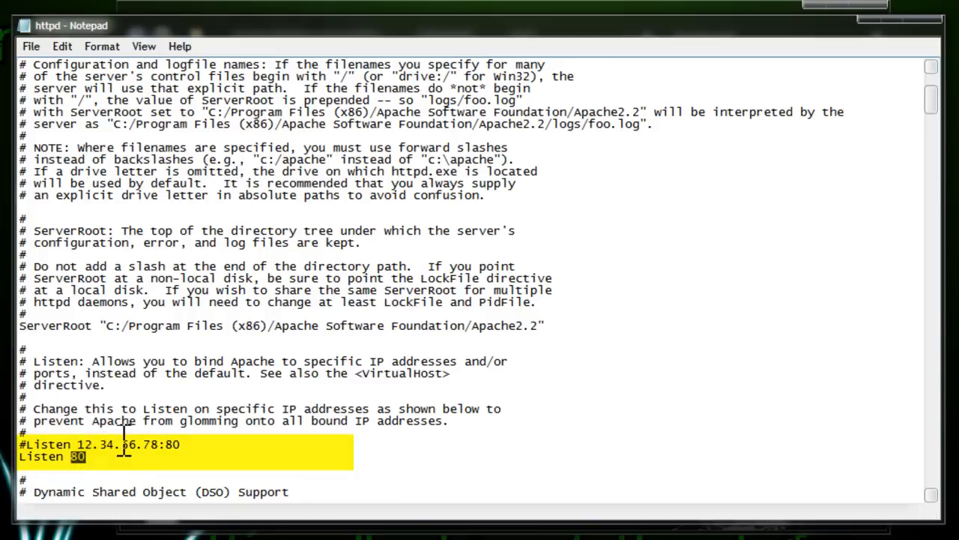
left_click(15, 522)
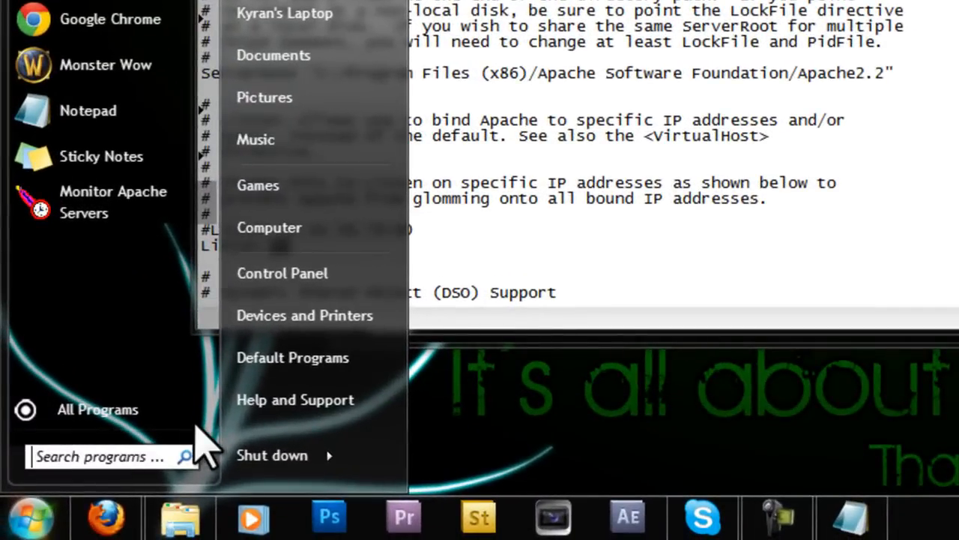
type("cmd")
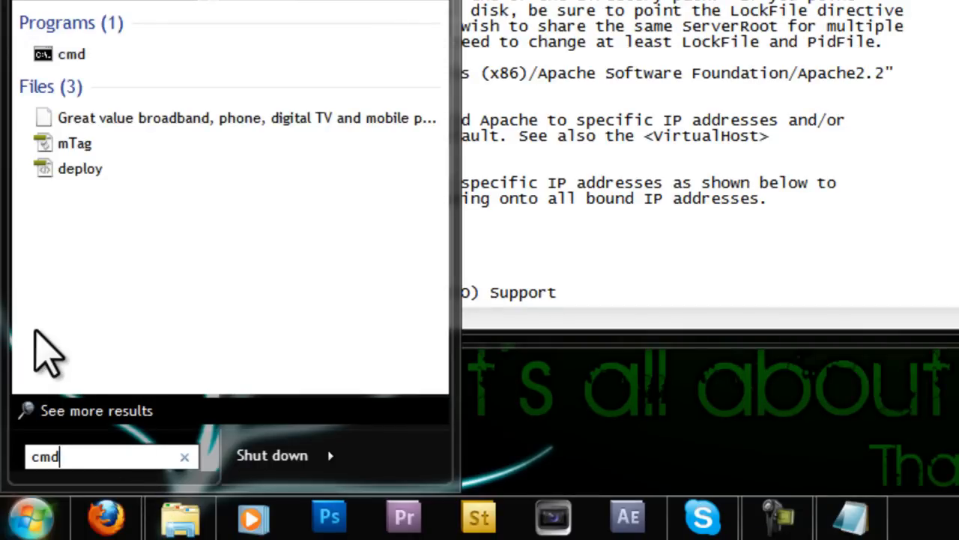
Step: Run ipconfig in Command Prompt to reveal the IPv4 address 192.168.0.3
left_click(72, 54)
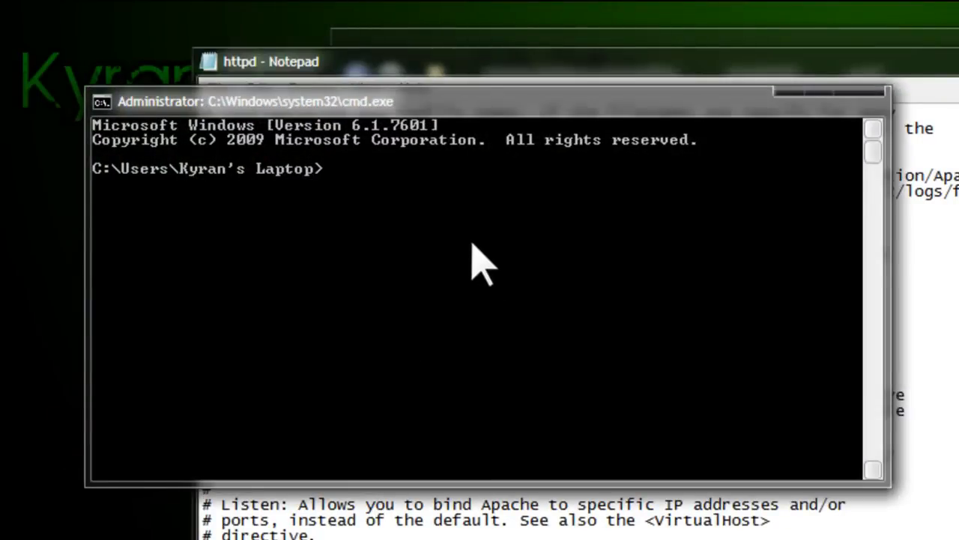
type("ipcon")
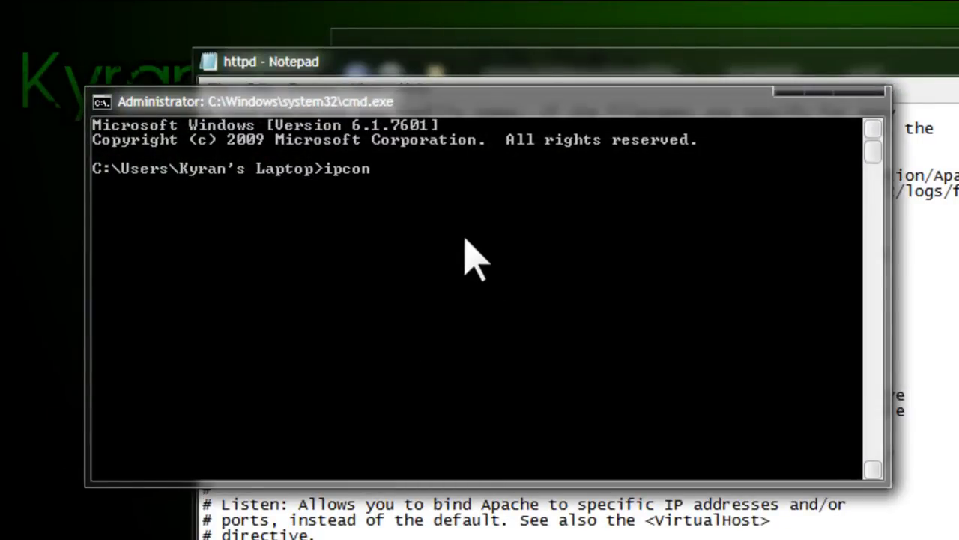
key("enter")
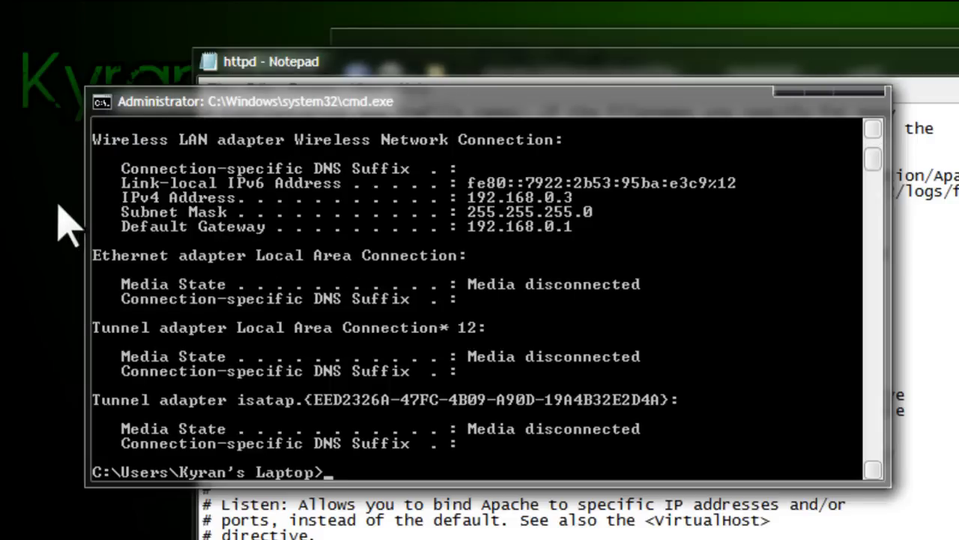
mouse_move(492, 232)
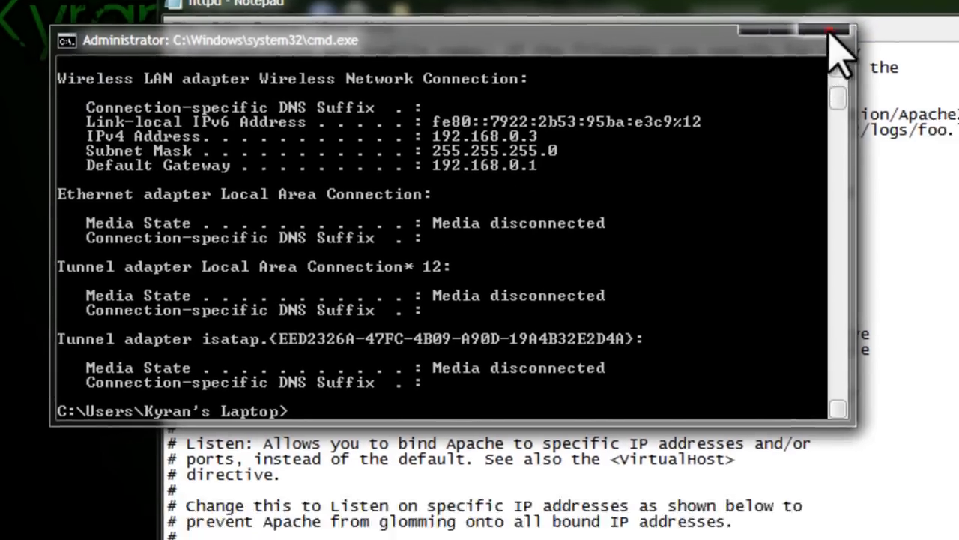
Step: Change the Listen directive to 192.168.0.3:80 and save the httpd file
left_click(828, 31)
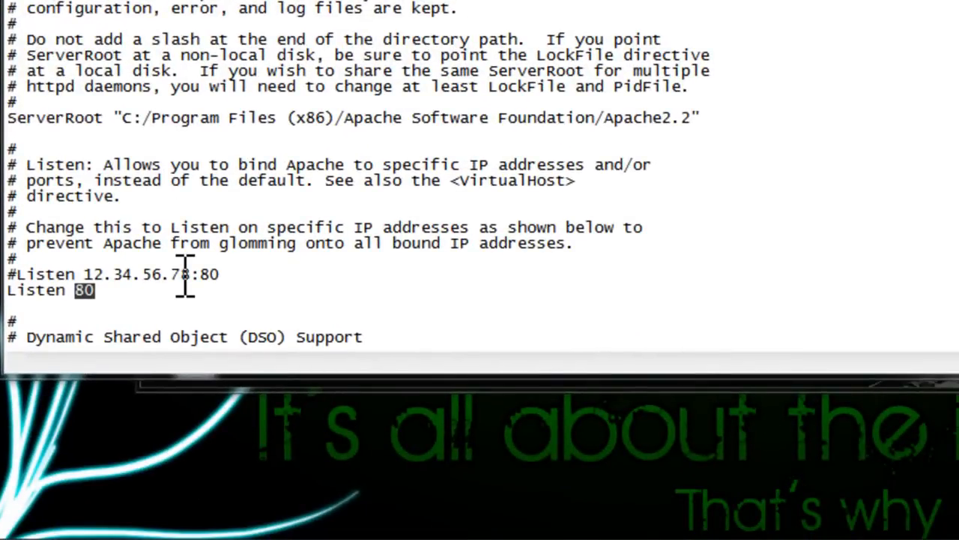
type("192")
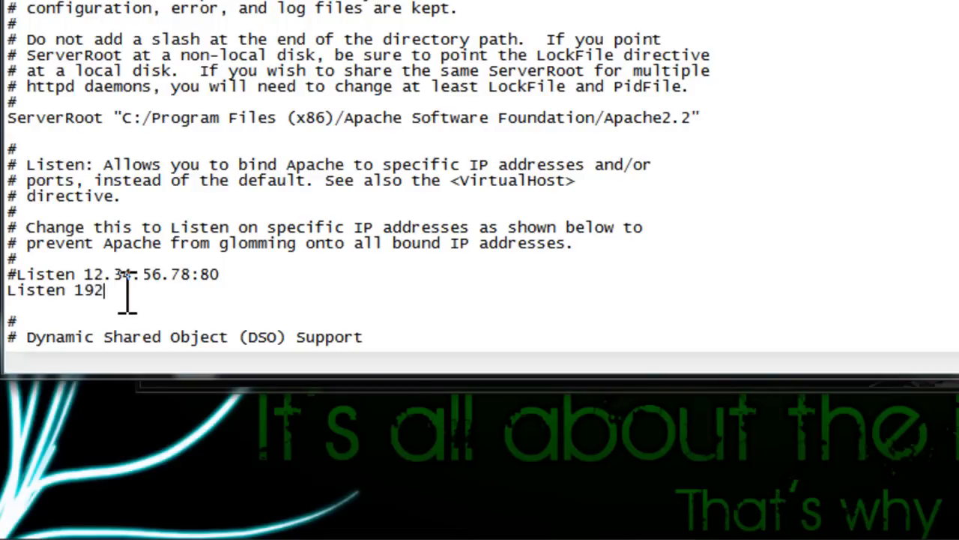
type(".168.")
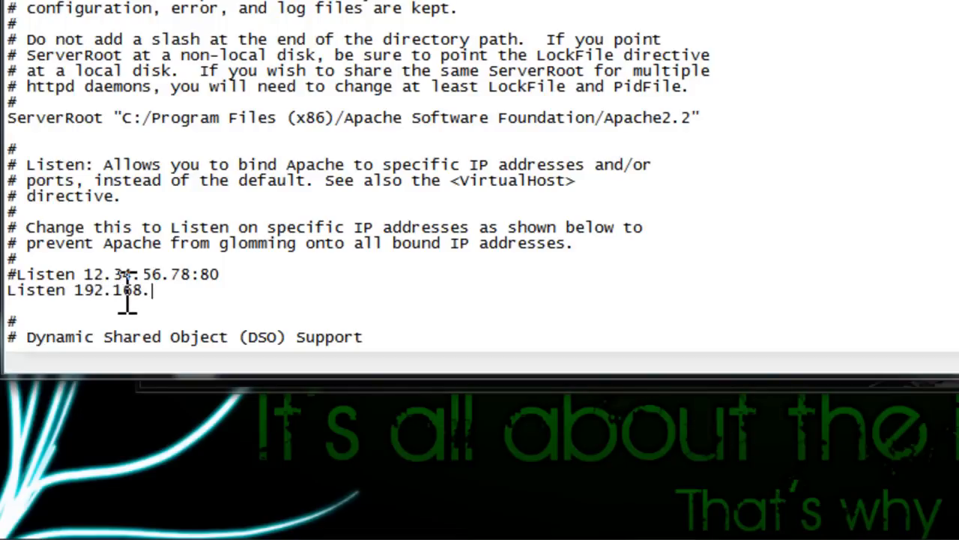
type("0.")
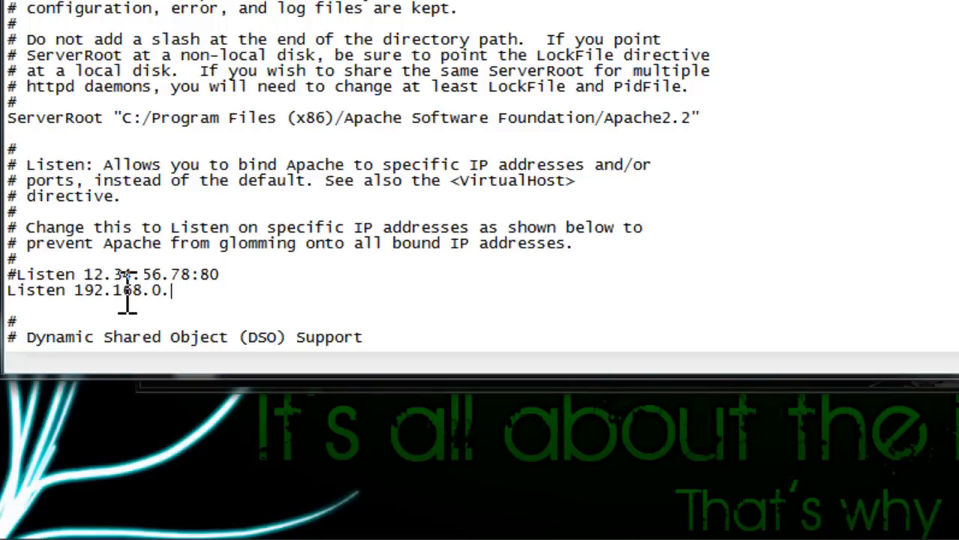
type("3")
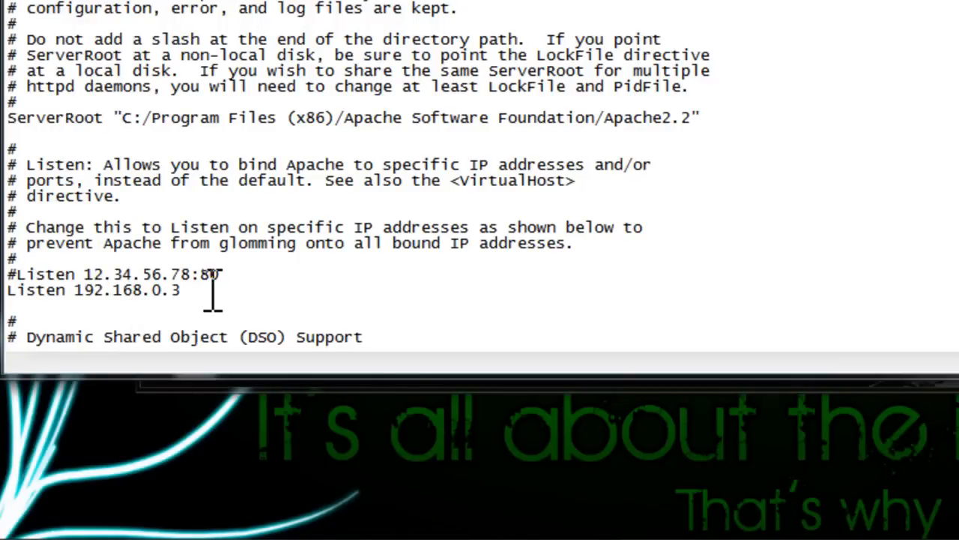
type(":80")
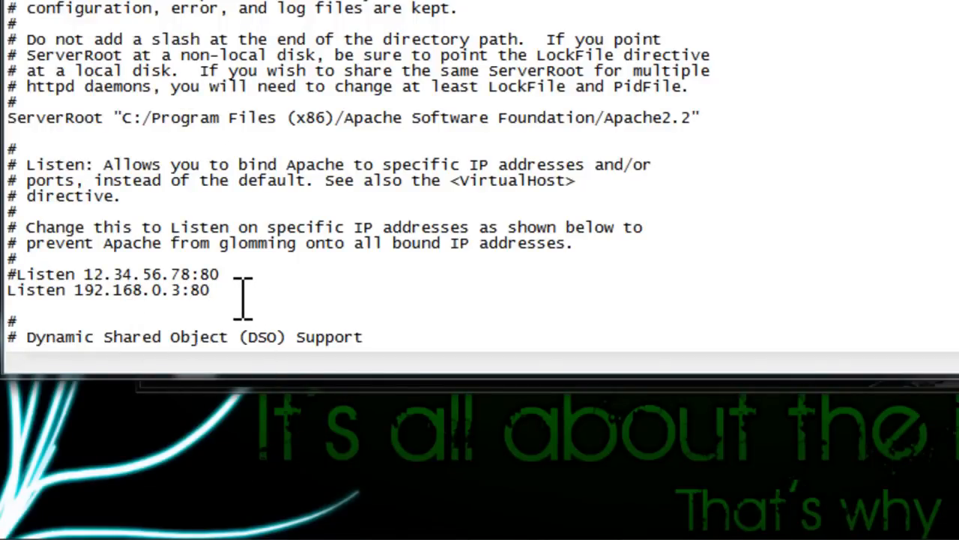
mouse_move(249, 202)
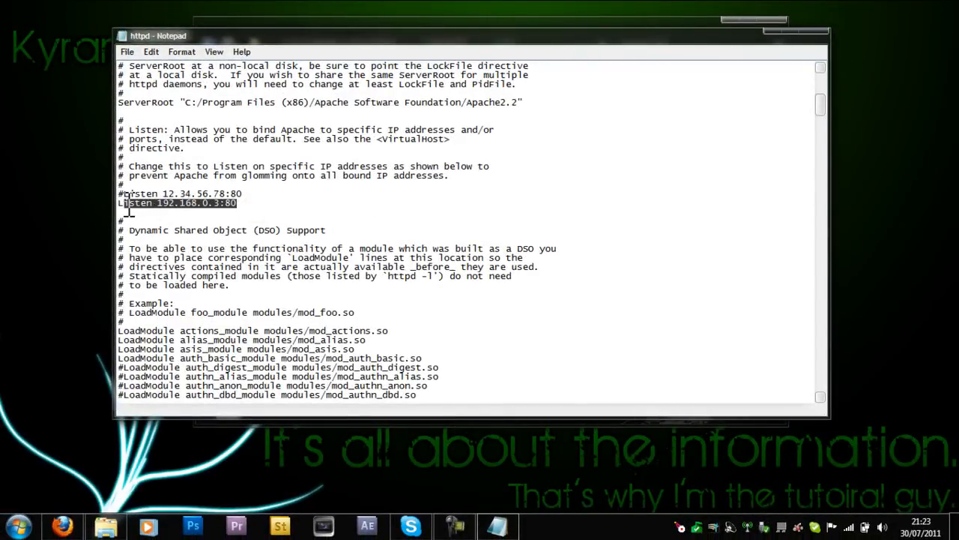
left_click(127, 51)
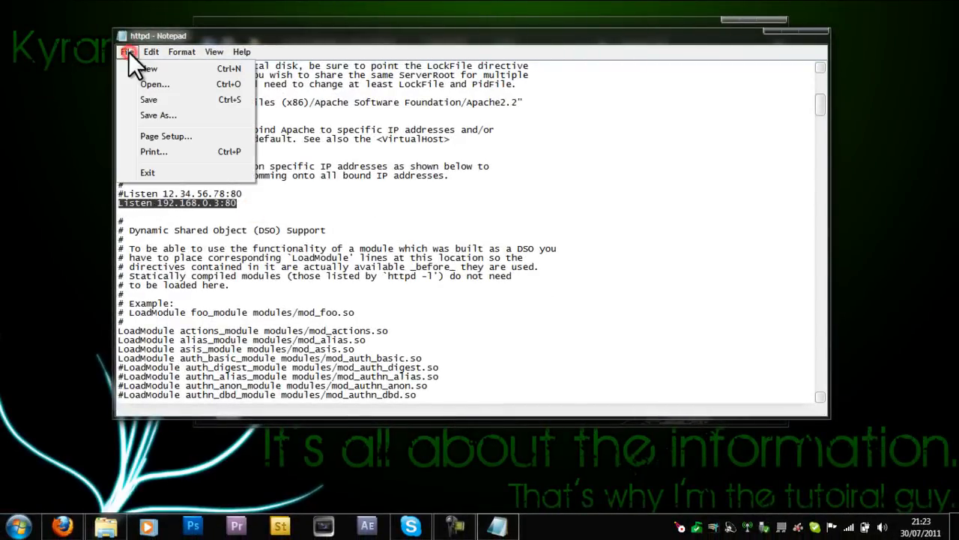
left_click(127, 51)
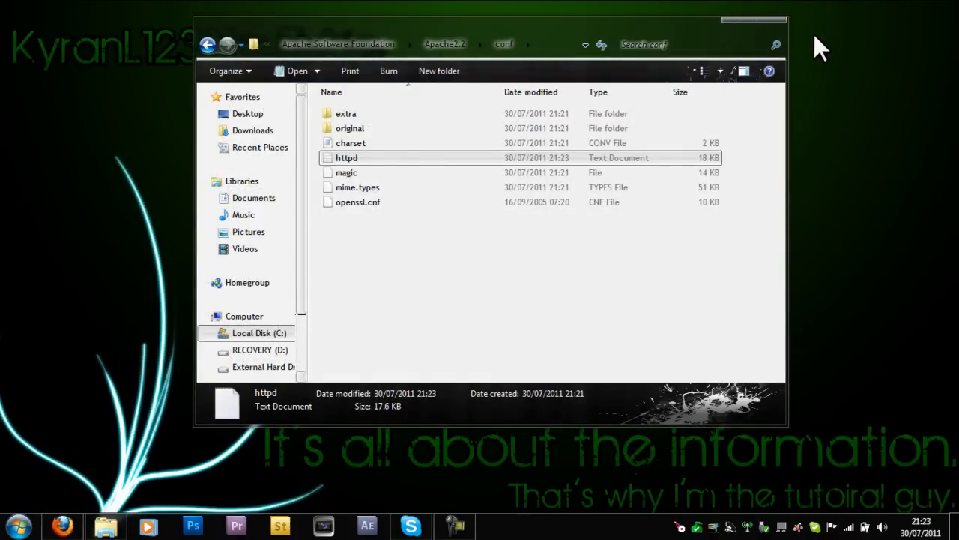
Step: Search the Start menu for 'windows' and open Windows Firewall
left_click(16, 528)
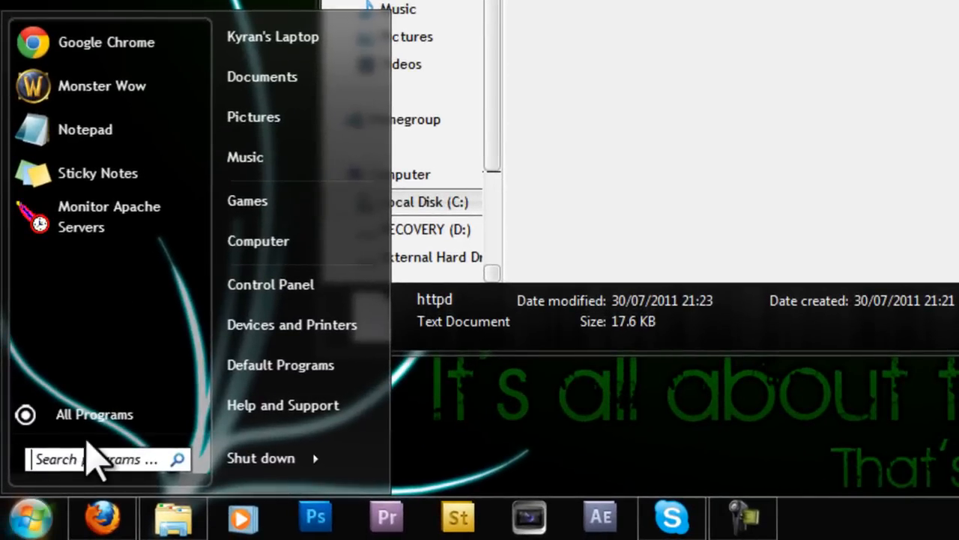
type("windows fire")
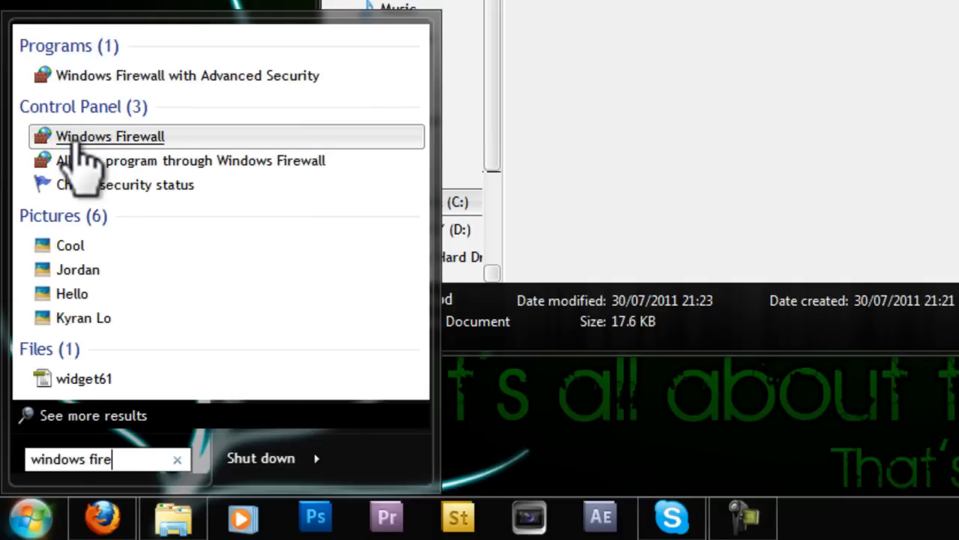
left_click(111, 135)
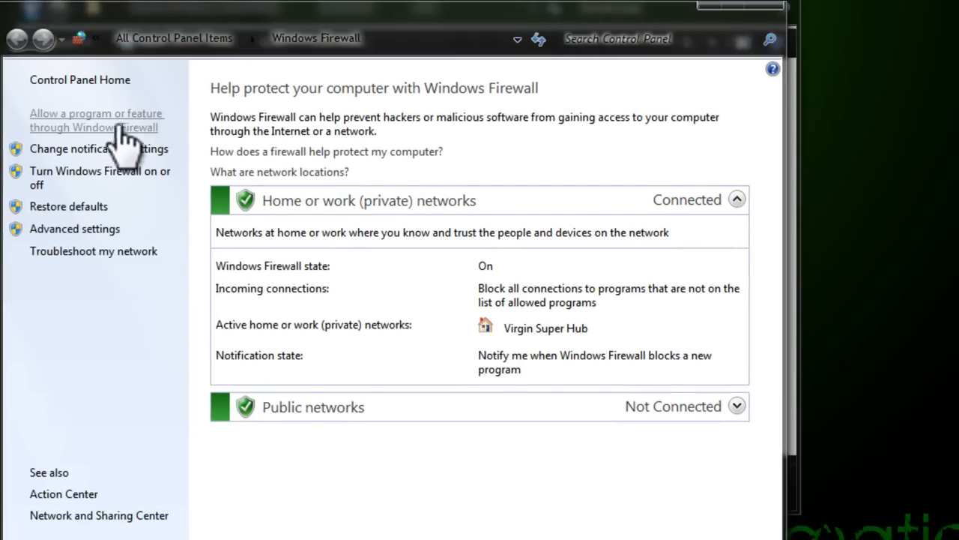
mouse_move(63, 150)
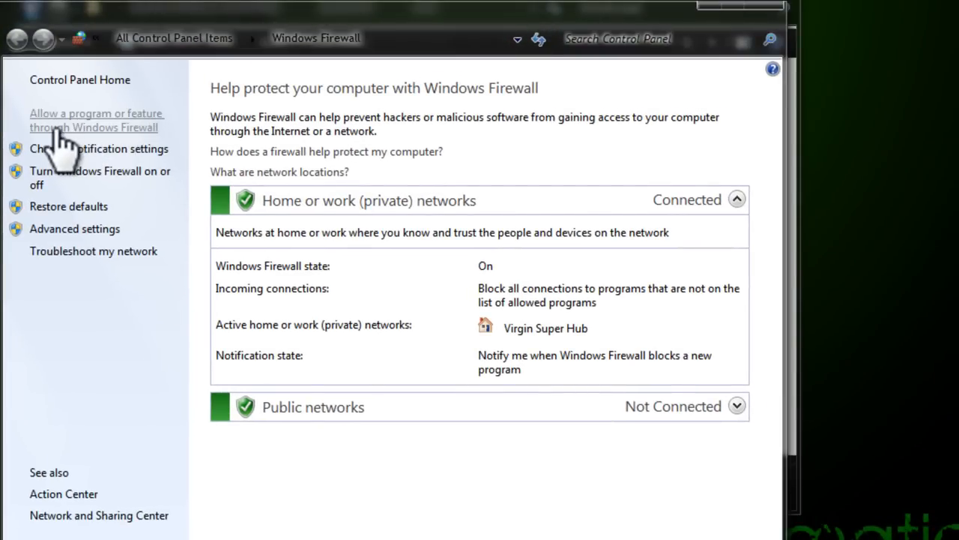
Step: Remove Apache HTTP Server from the firewall's allowed programs list and confirm
left_click(96, 120)
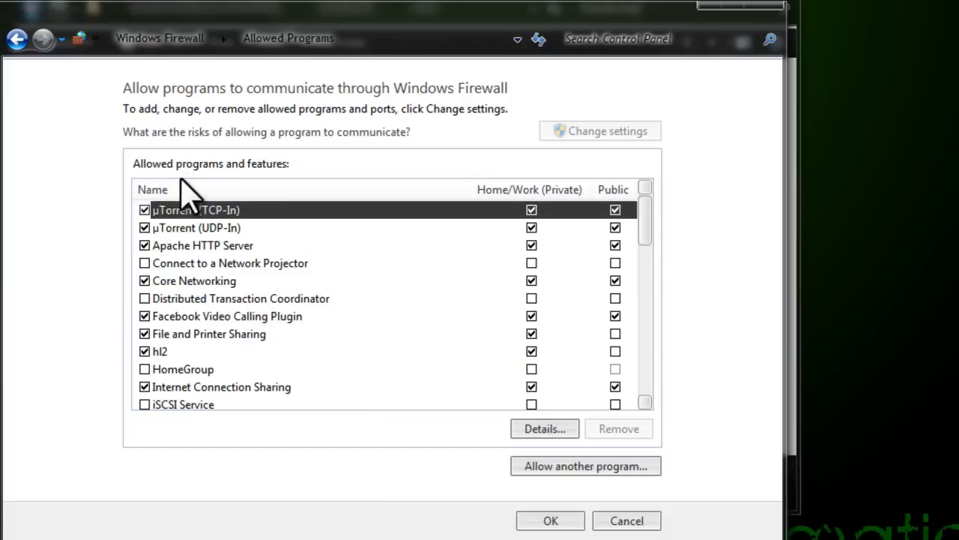
mouse_move(322, 278)
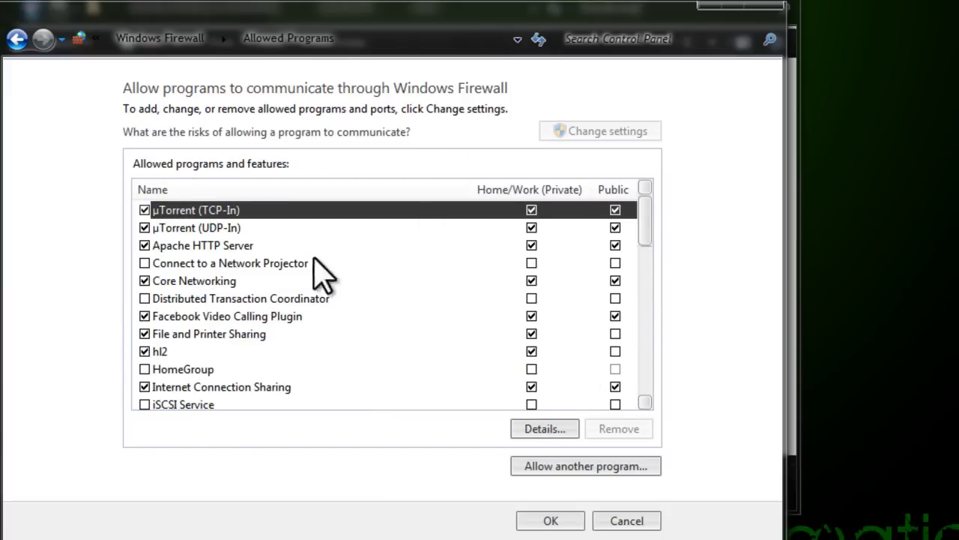
left_click(202, 246)
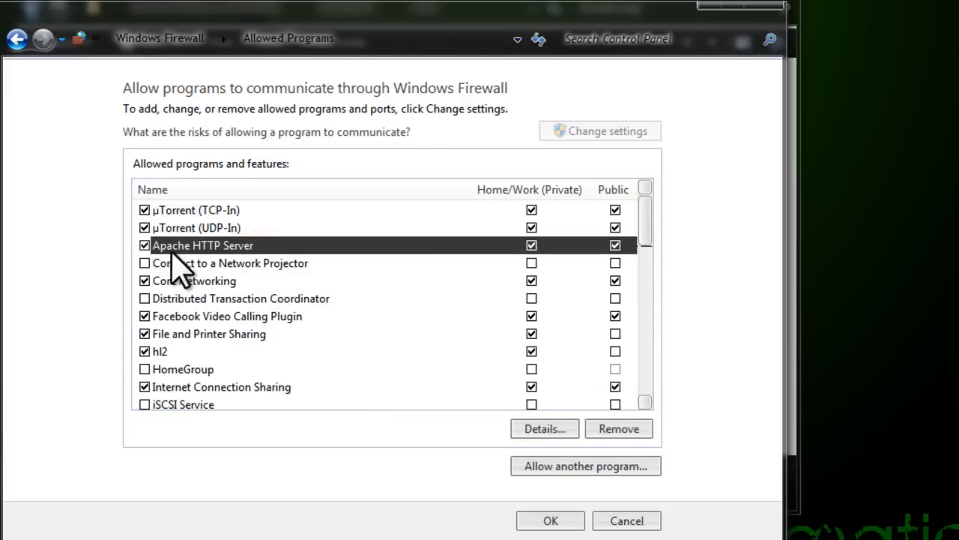
mouse_move(168, 315)
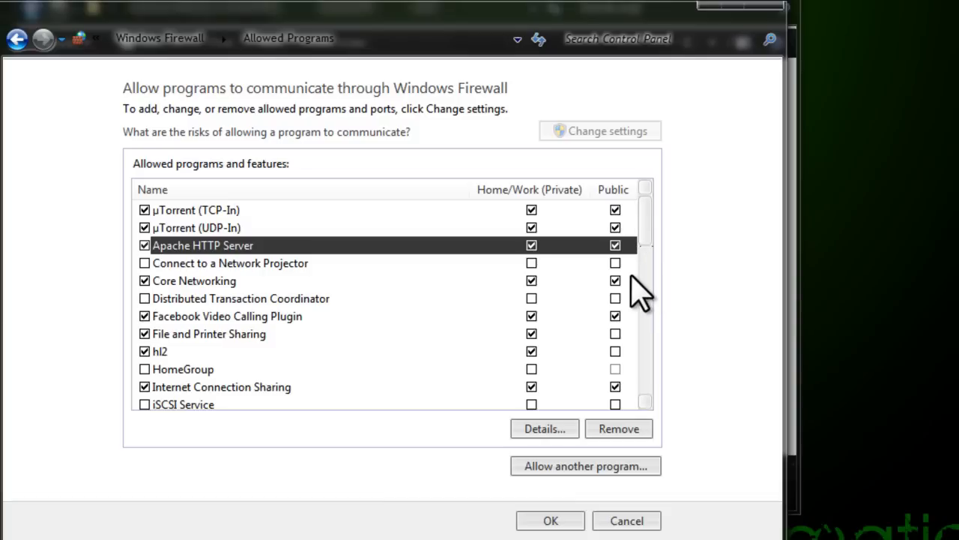
mouse_move(303, 267)
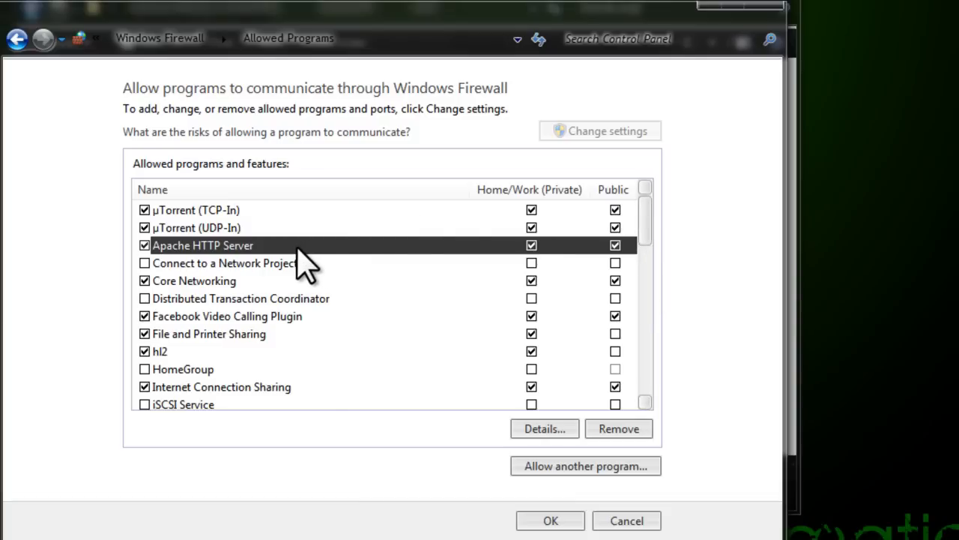
left_click(618, 428)
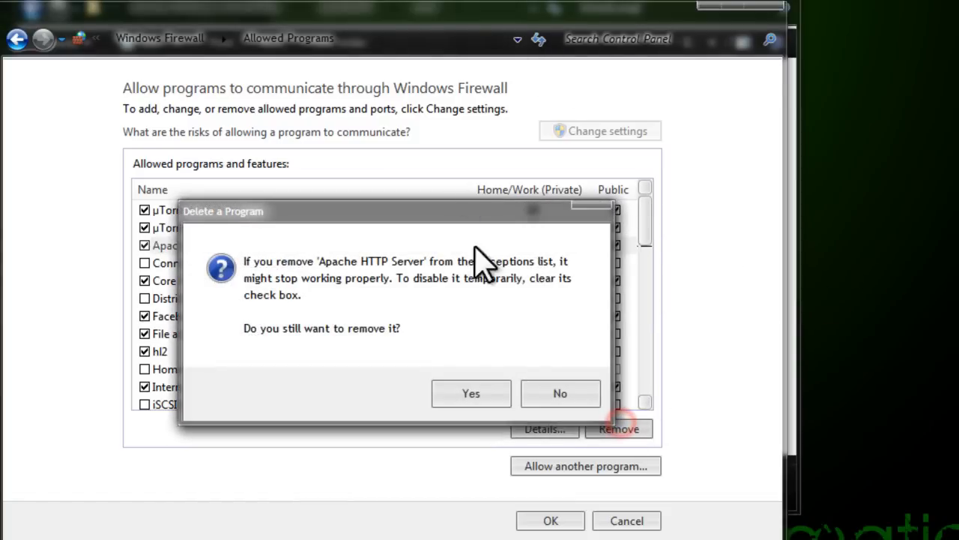
left_click(561, 393)
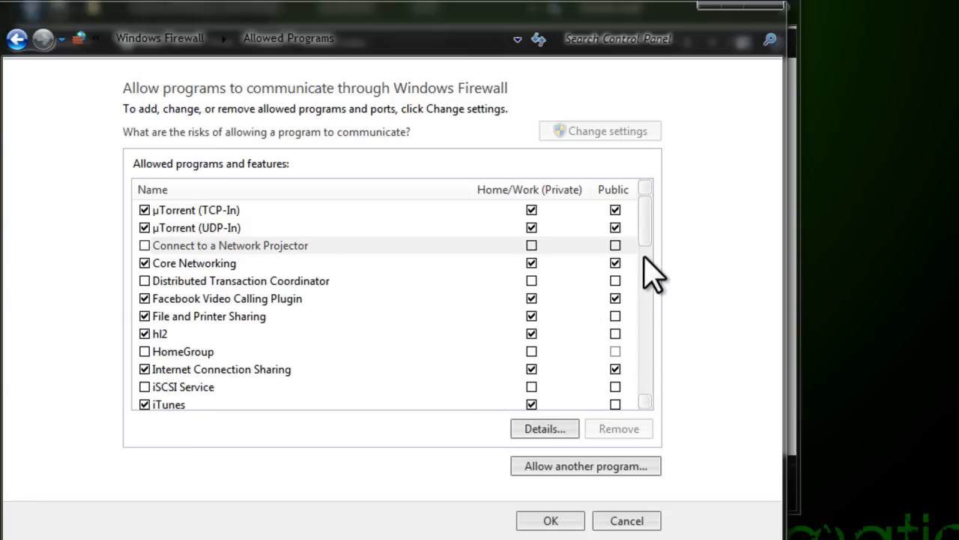
scroll("down", 3)
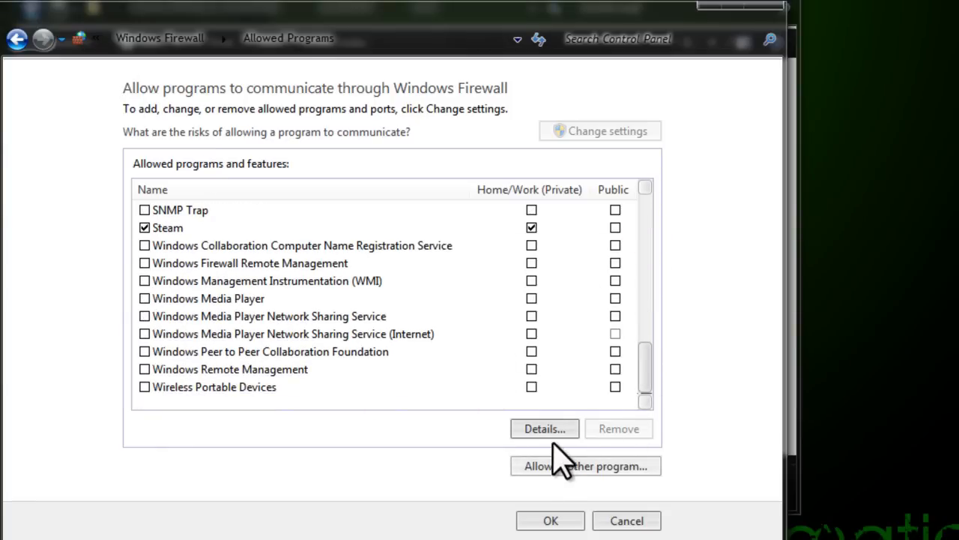
Step: Begin adding another allowed program and browse Local Disk (C:) for its executable
left_click(584, 465)
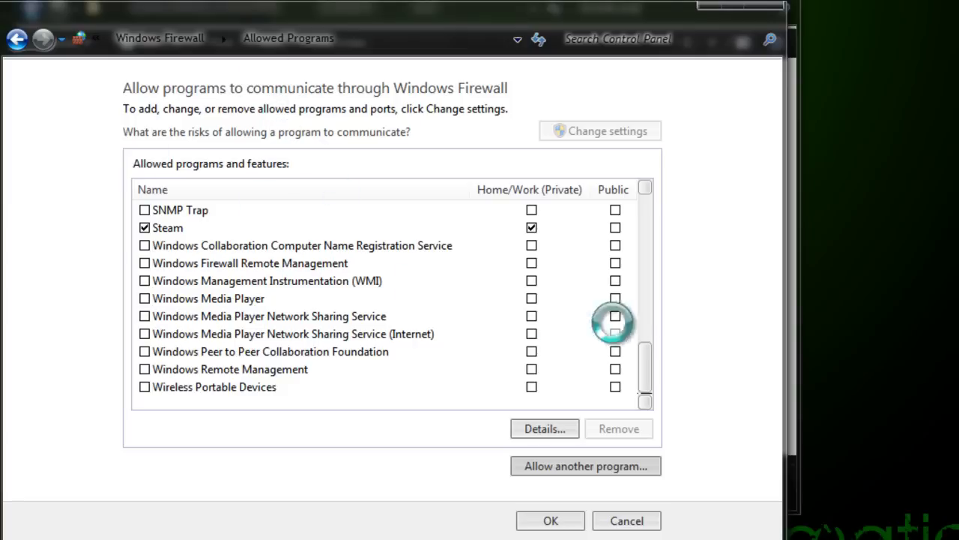
mouse_move(494, 307)
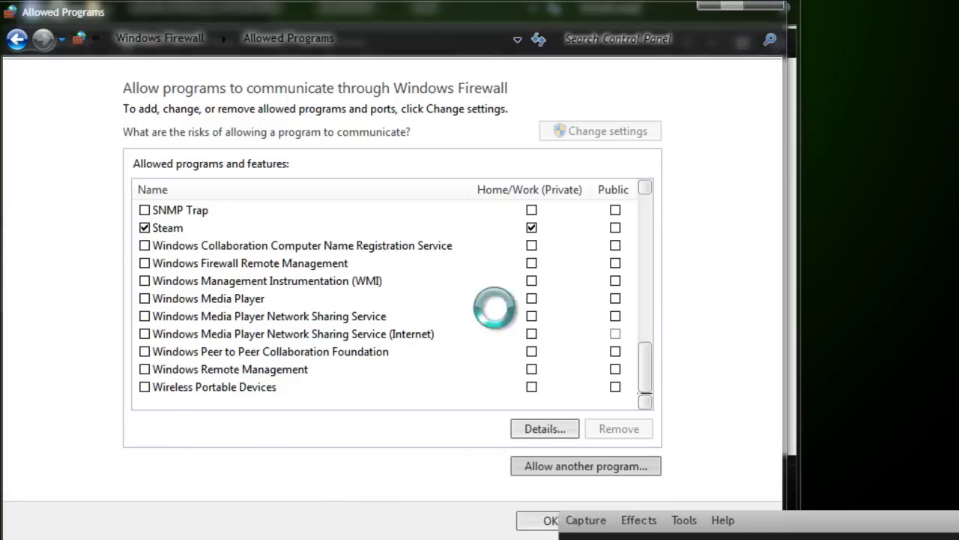
left_click(585, 465)
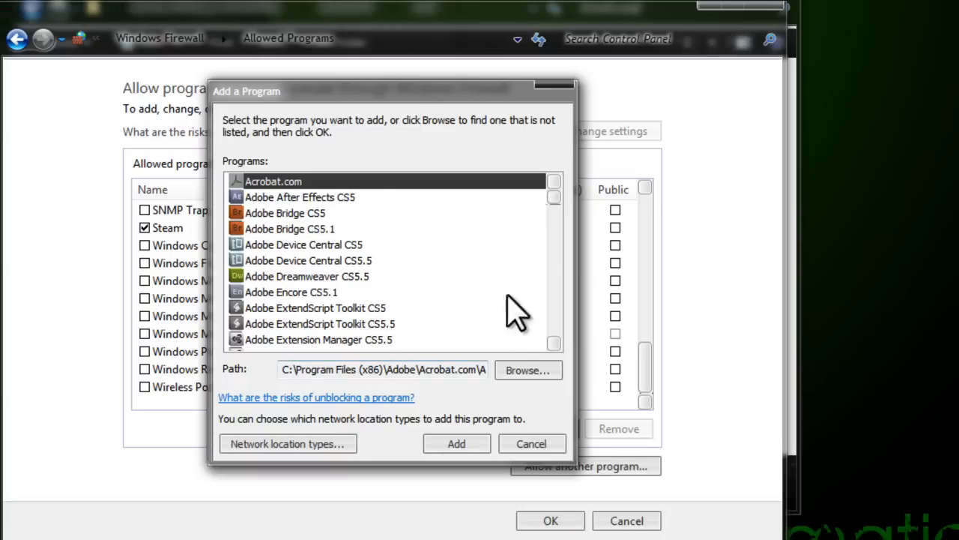
mouse_move(480, 182)
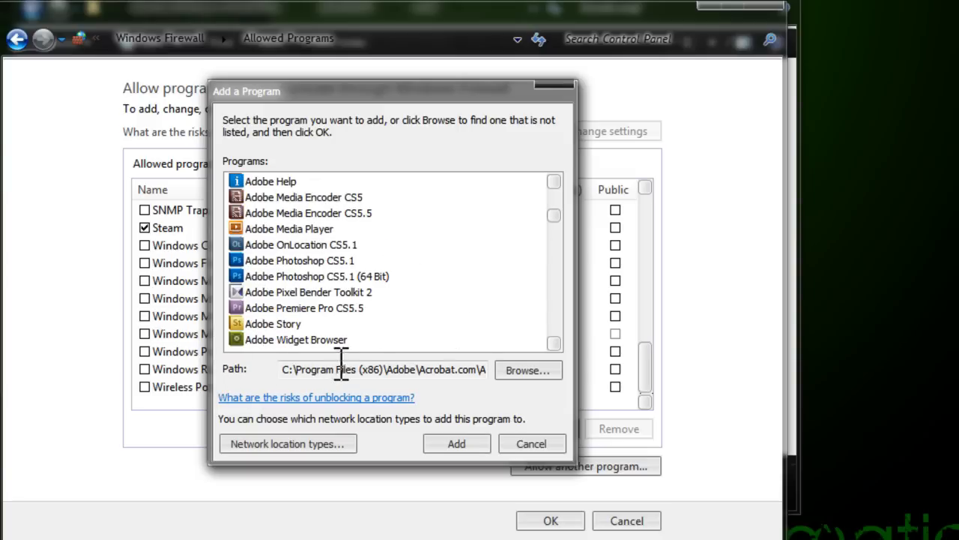
left_click(528, 368)
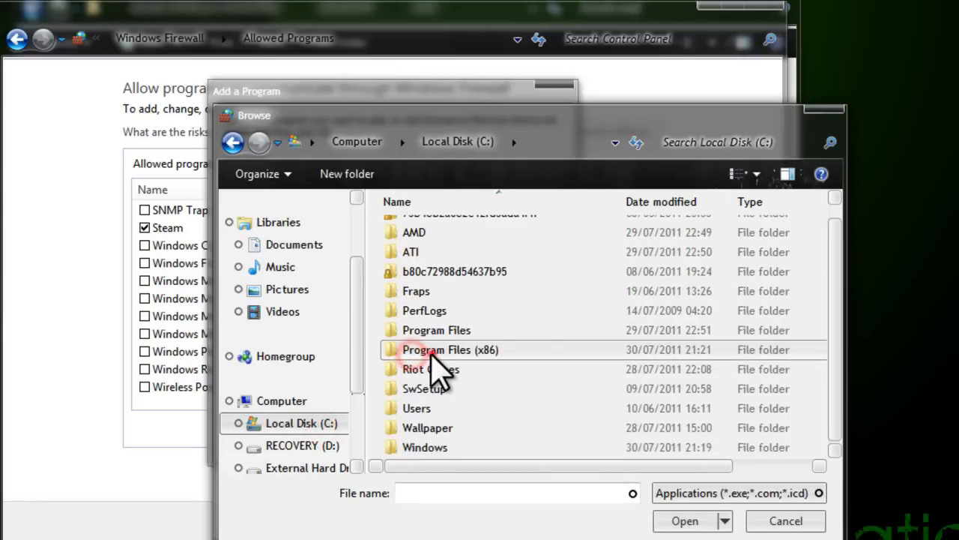
Step: Select httpd from Program Files (x86)\Apache Software Foundation\Apache2.2\bin
double_click(450, 349)
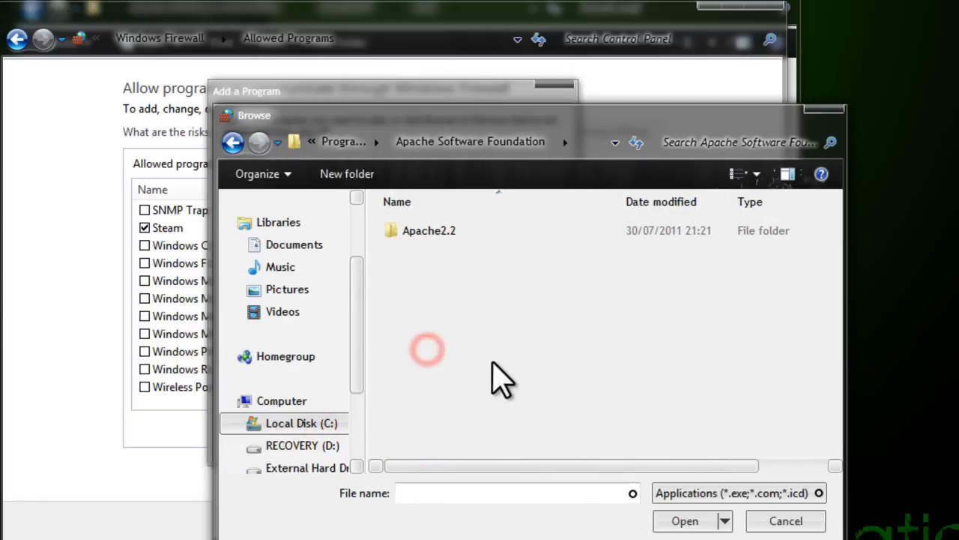
double_click(428, 231)
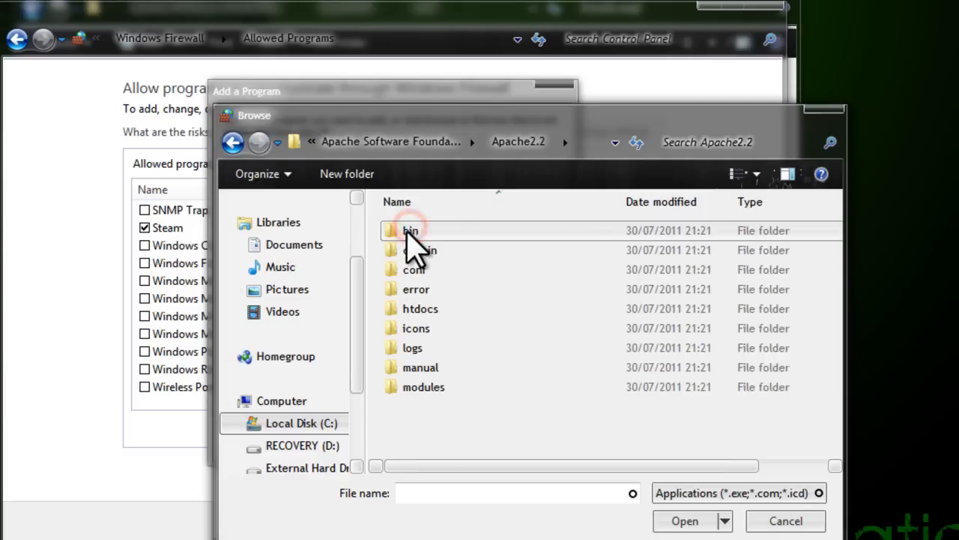
double_click(411, 231)
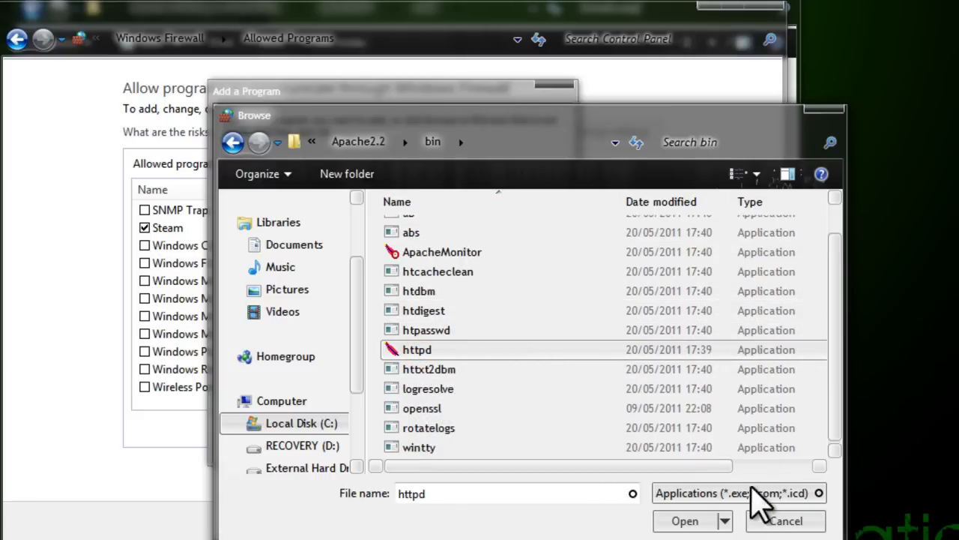
left_click(683, 520)
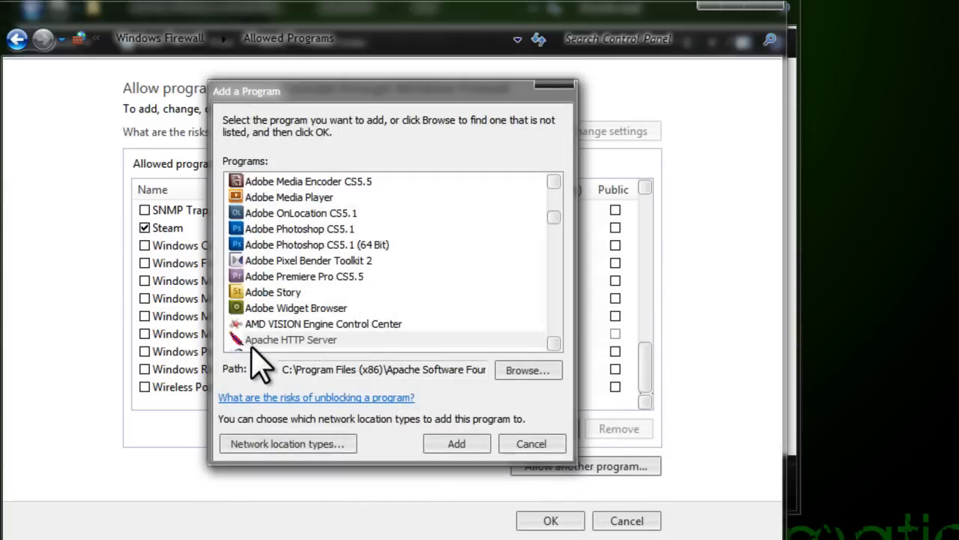
mouse_move(322, 367)
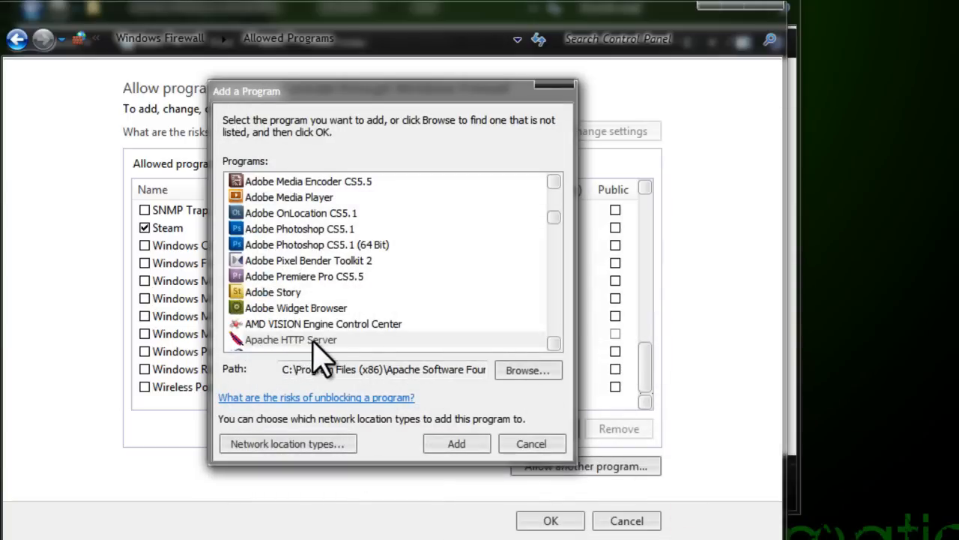
Step: Add Apache HTTP Server to the allowed list, enable Public networks too, and save
left_click(455, 443)
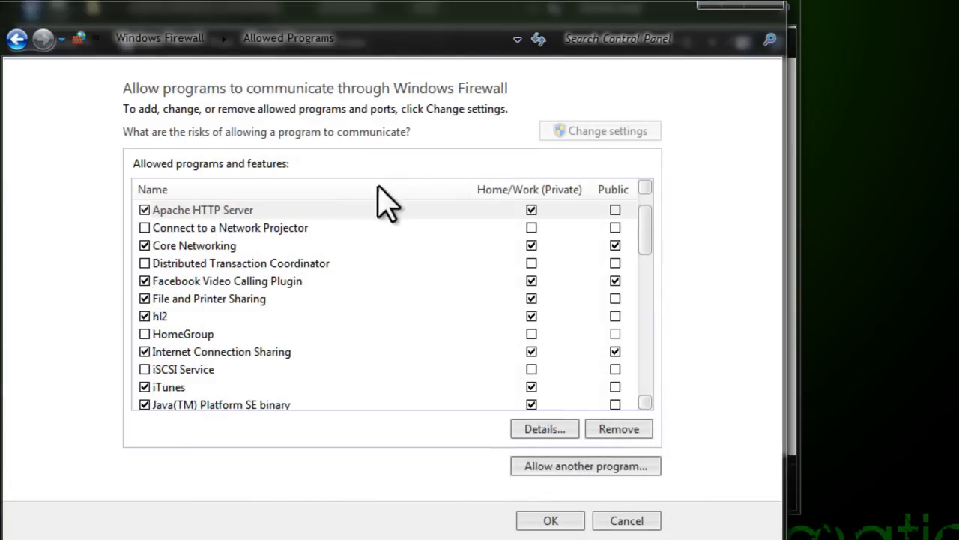
mouse_move(533, 186)
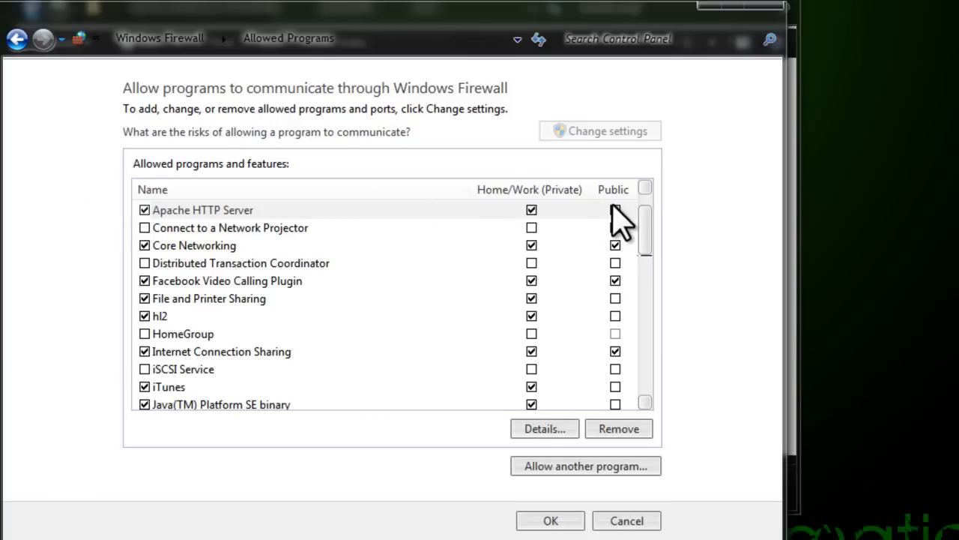
left_click(614, 210)
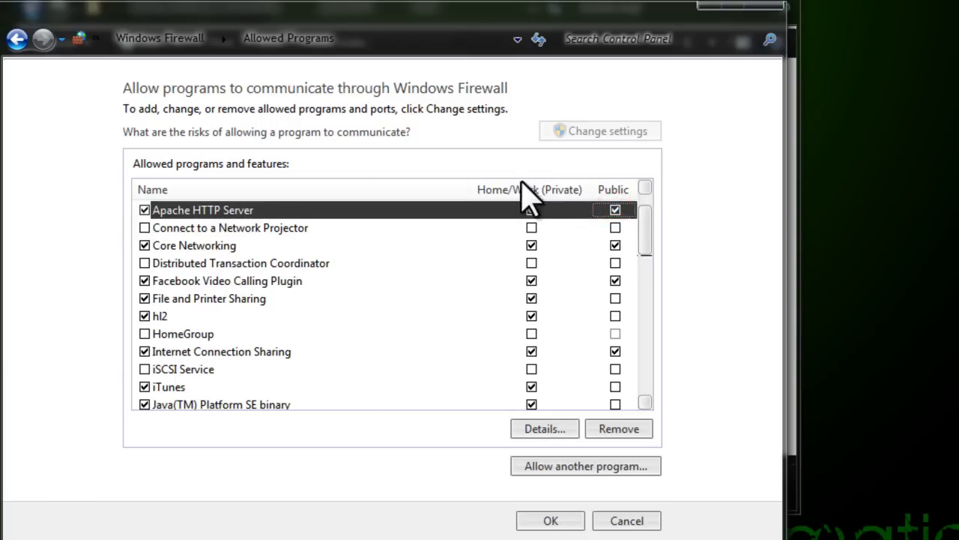
left_click(551, 521)
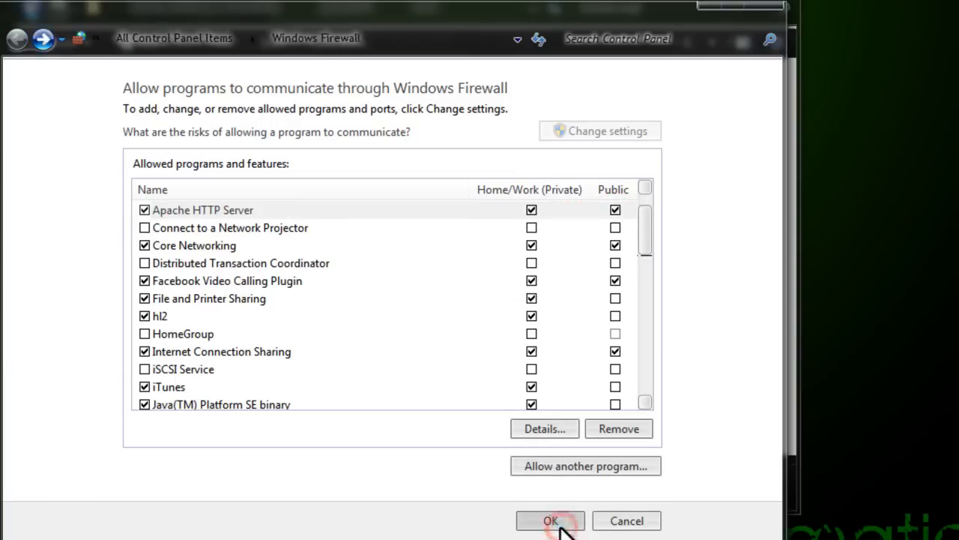
Step: Close the firewall windows and launch Firefox to the Google home page
left_click(550, 520)
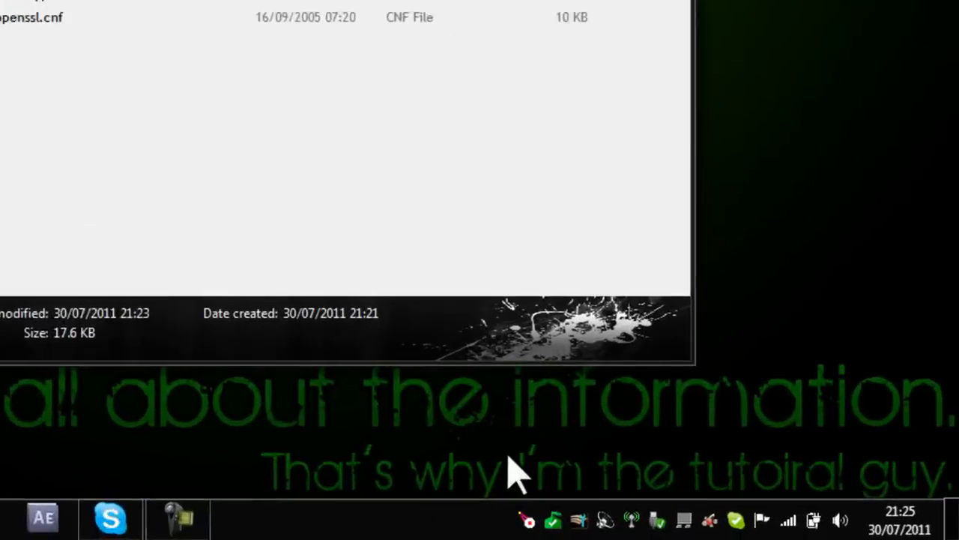
left_click(452, 519)
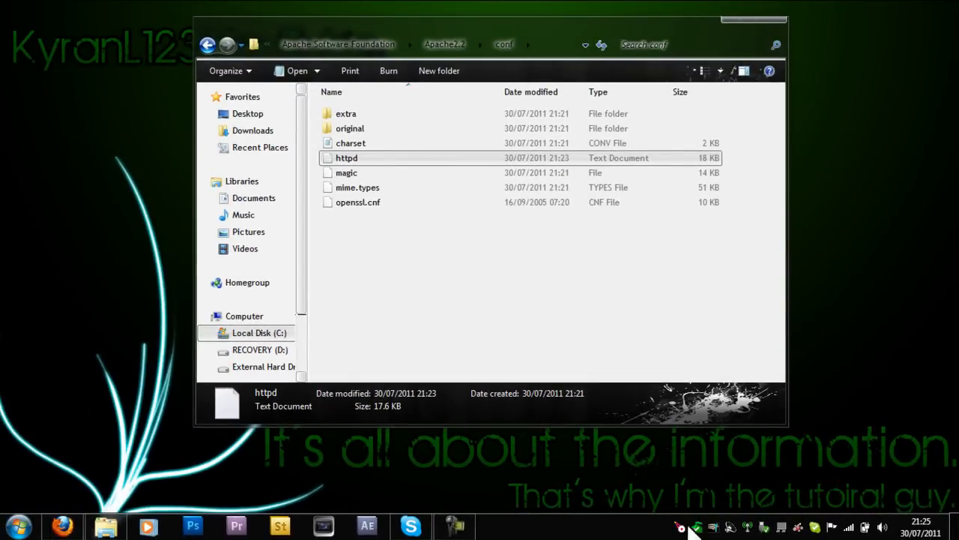
mouse_move(681, 528)
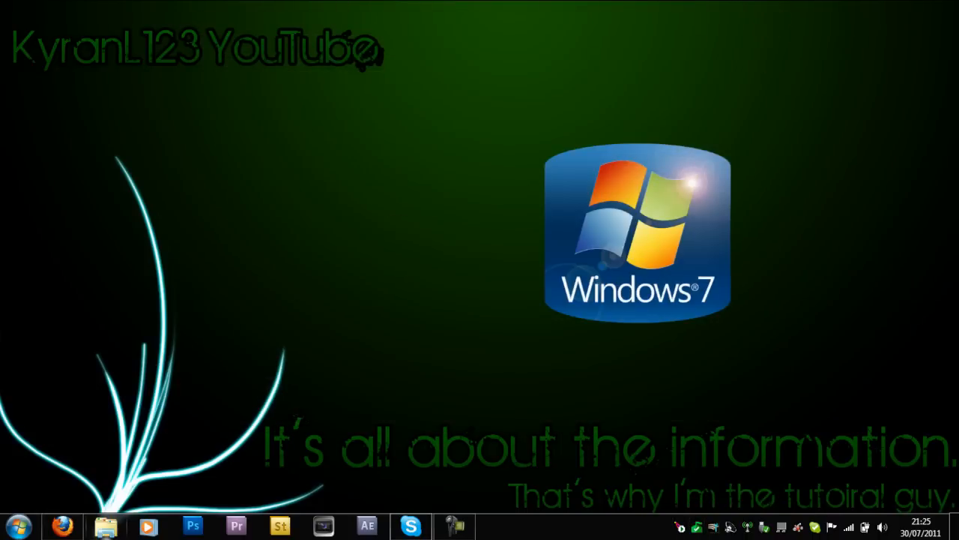
left_click(60, 528)
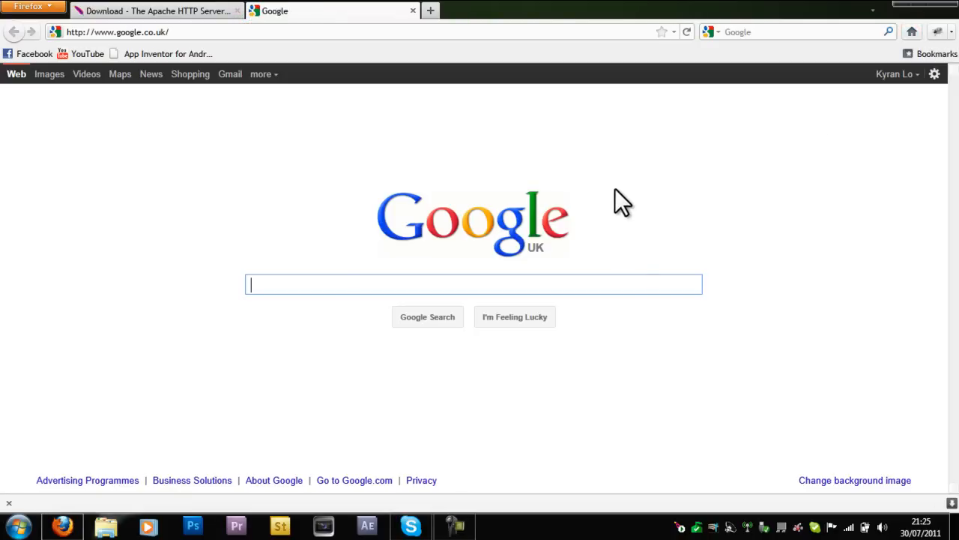
Step: Search Google for "whats my ip" to find the public IP address
type("whats my ip")
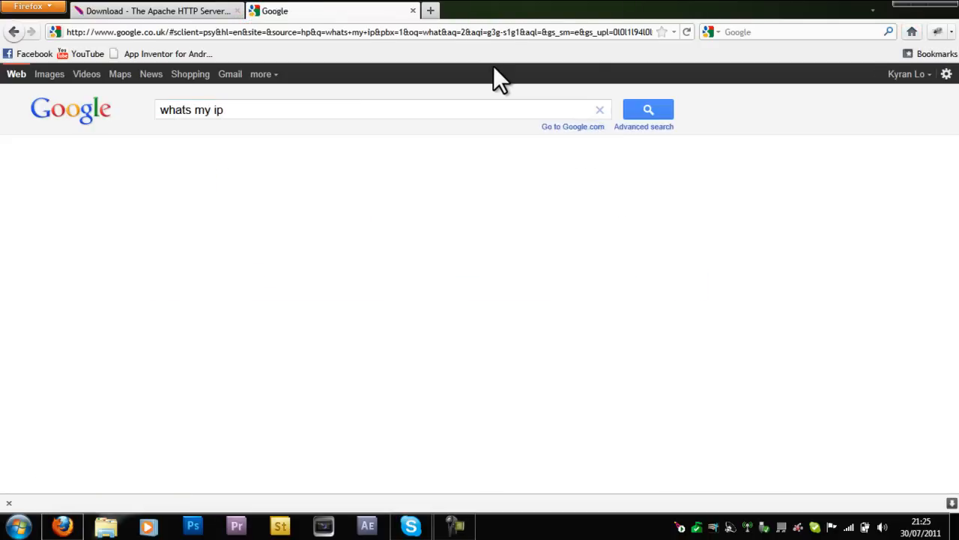
left_click(648, 109)
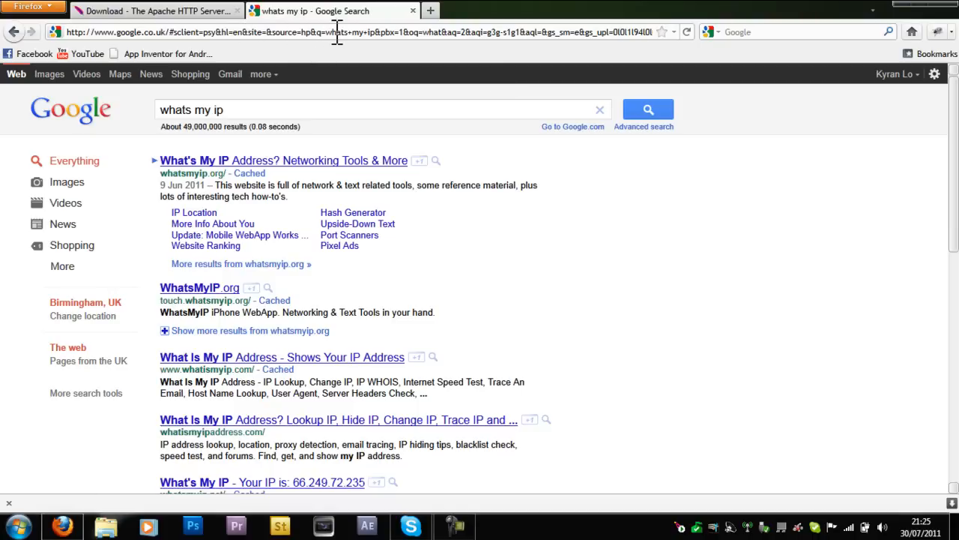
mouse_move(345, 38)
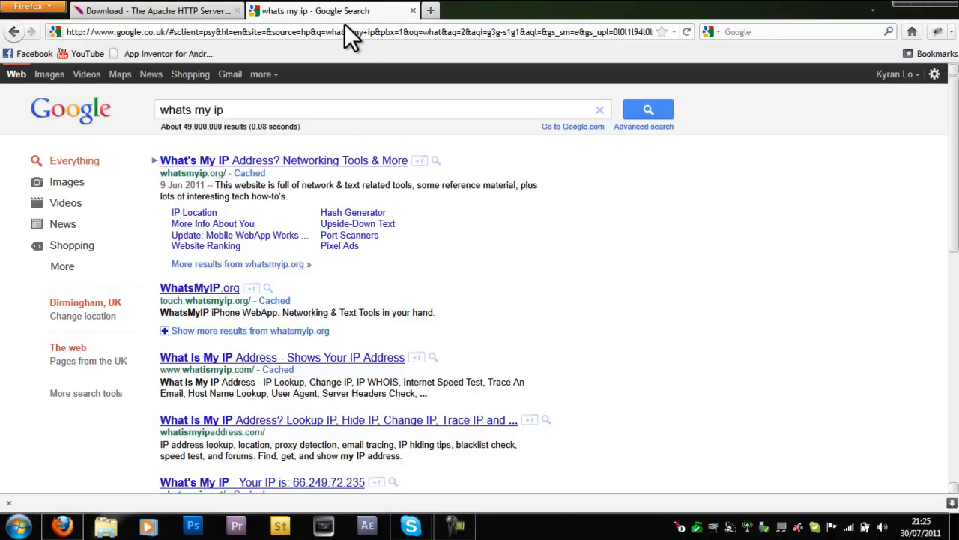
mouse_move(440, 15)
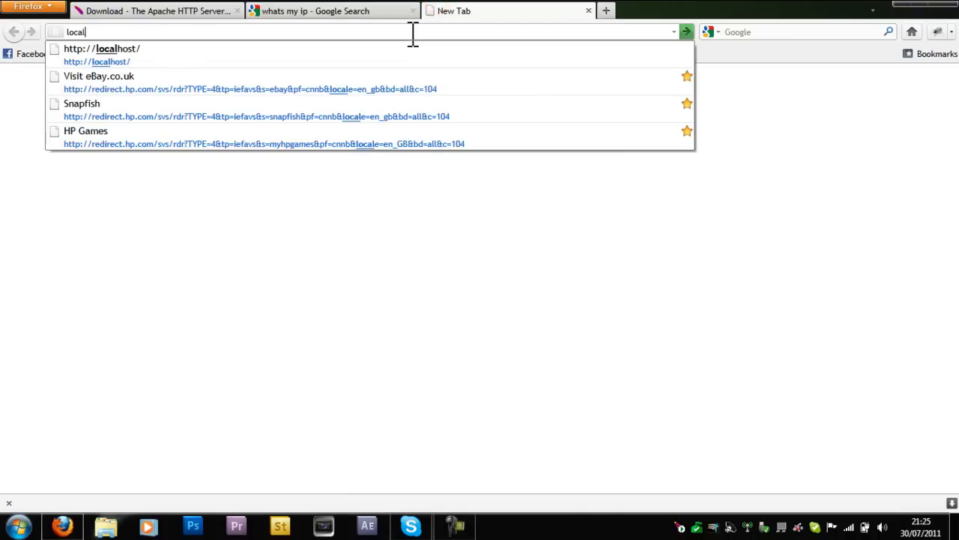
Step: Load localhost then 192.168.0.3, reaching Apache's 'It works!' page and highlighting the message
left_click(102, 48)
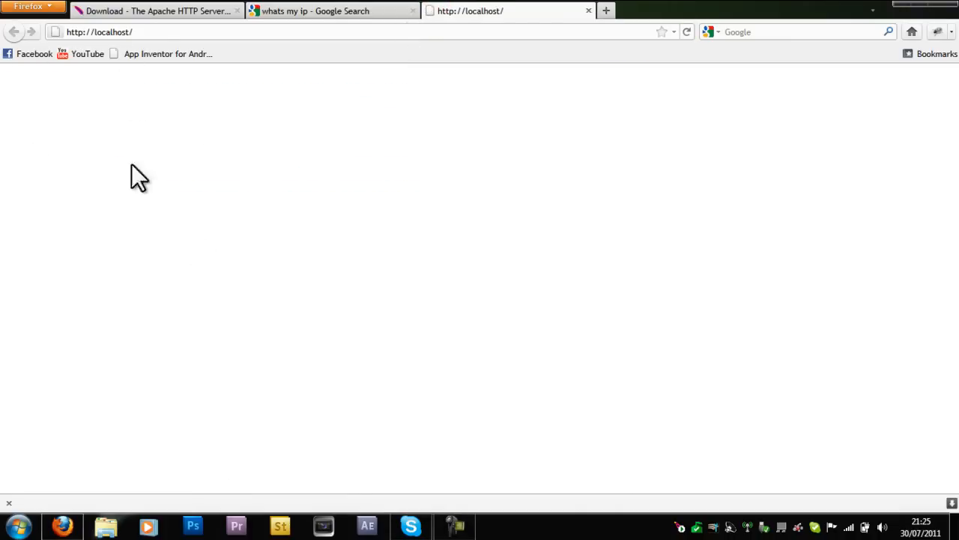
mouse_move(498, 222)
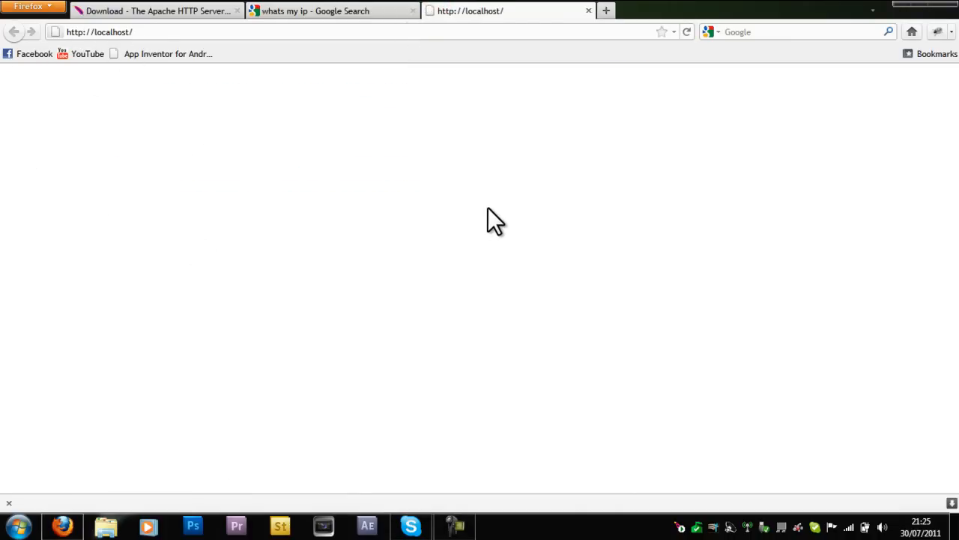
mouse_move(506, 203)
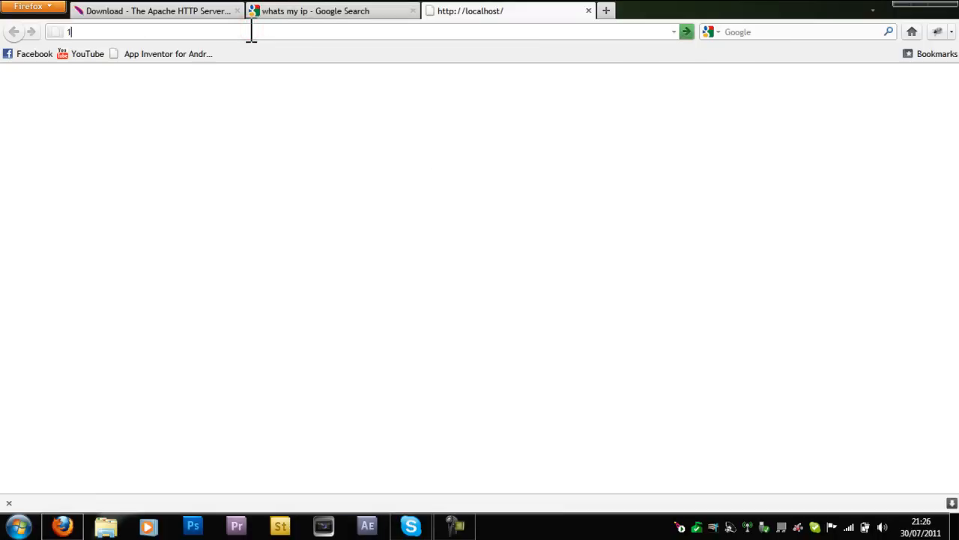
type("92.168.0.3/")
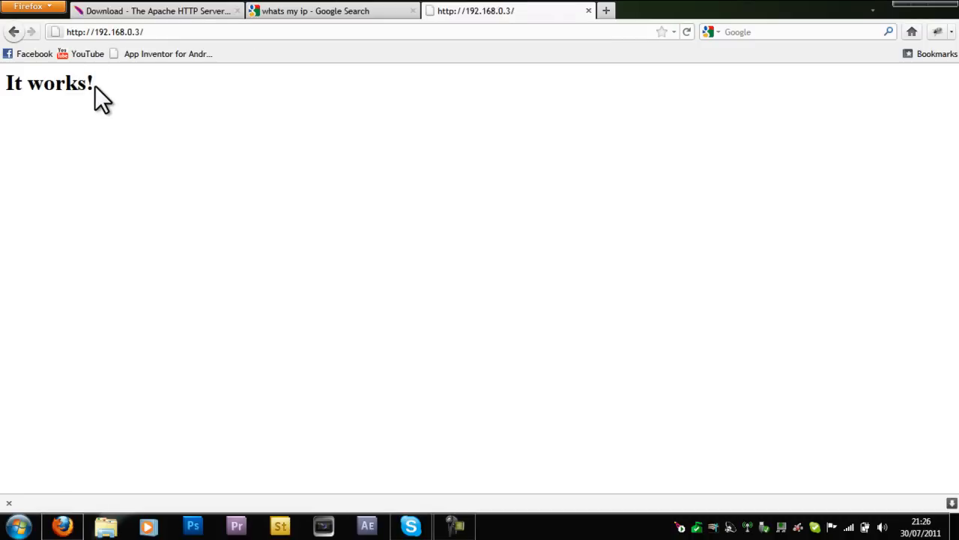
double_click(48, 82)
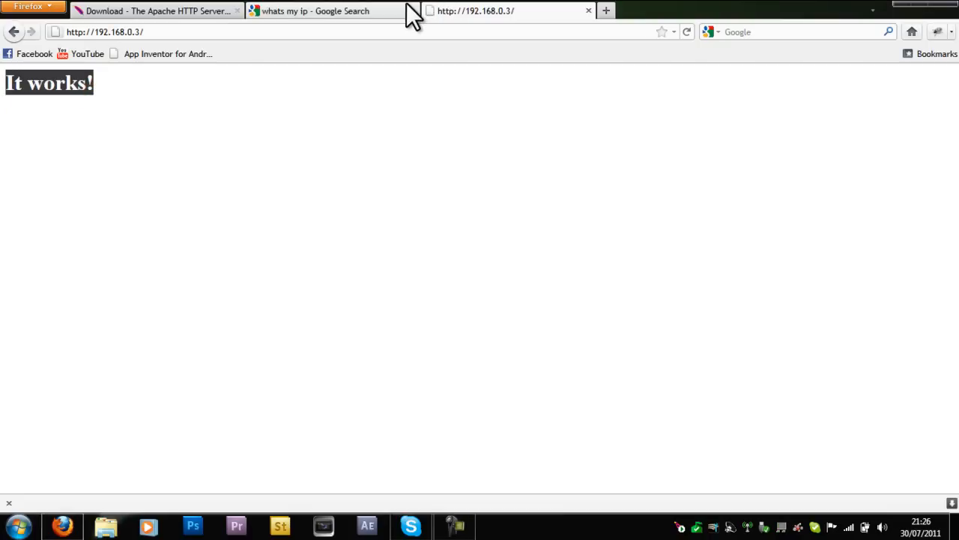
Step: Return to the IP search tab and start entering the 'mac...' chickenkiller.com subdomain address
left_click(322, 10)
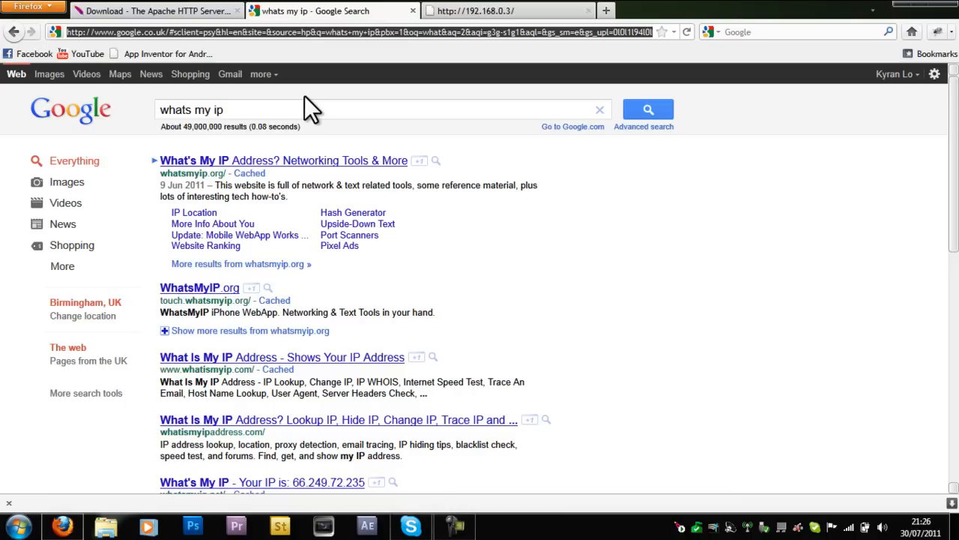
type("mac")
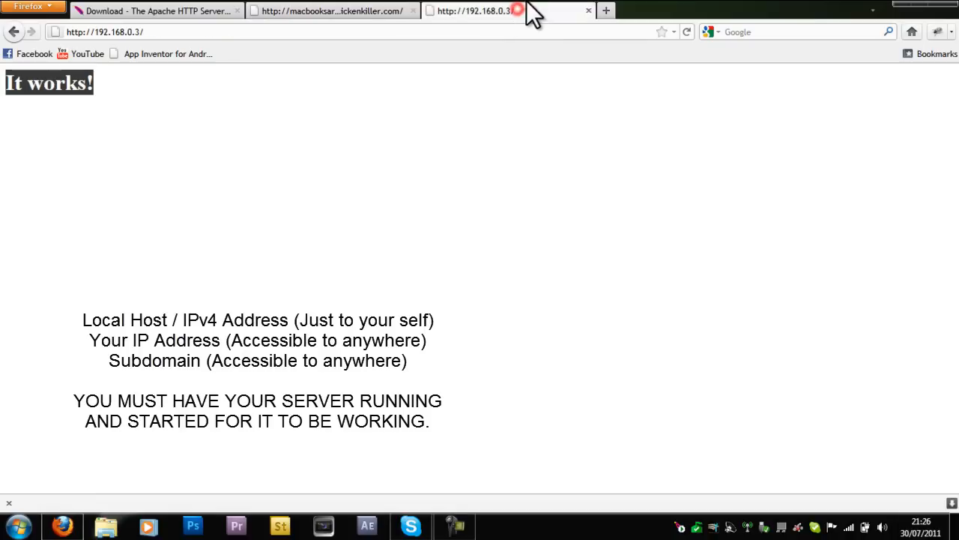
Step: View macbooksareshit.chickenkiller.com showing 'It works!', then start a fresh blank tab
left_click(105, 32)
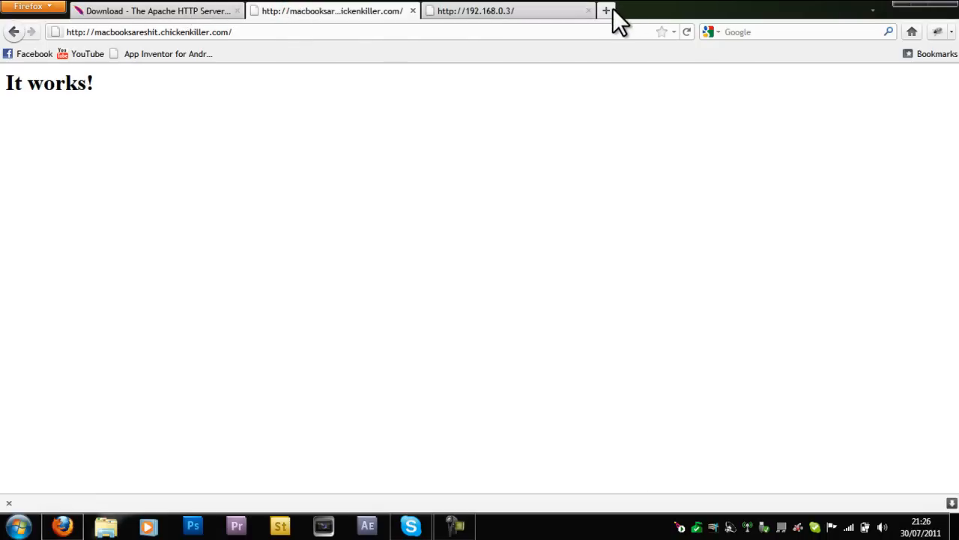
left_click(605, 10)
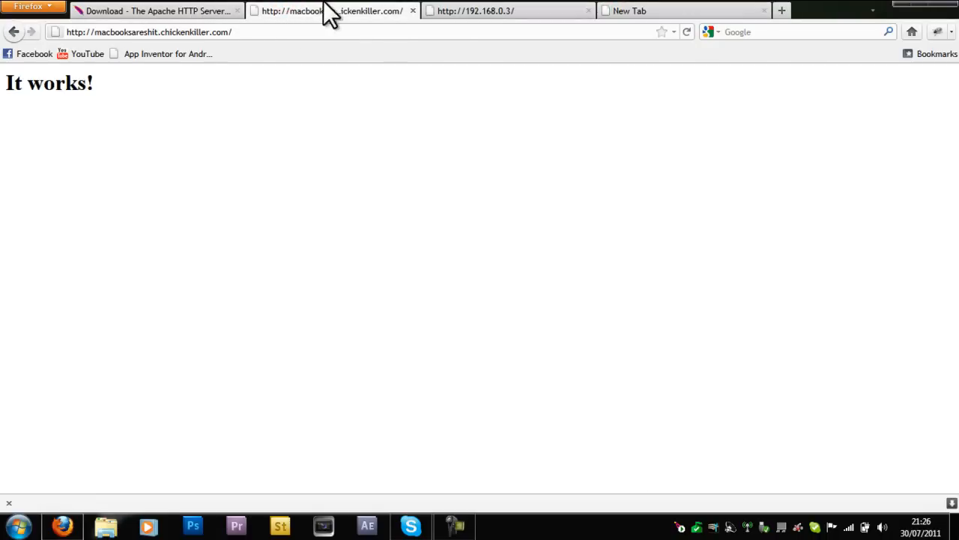
mouse_move(387, 162)
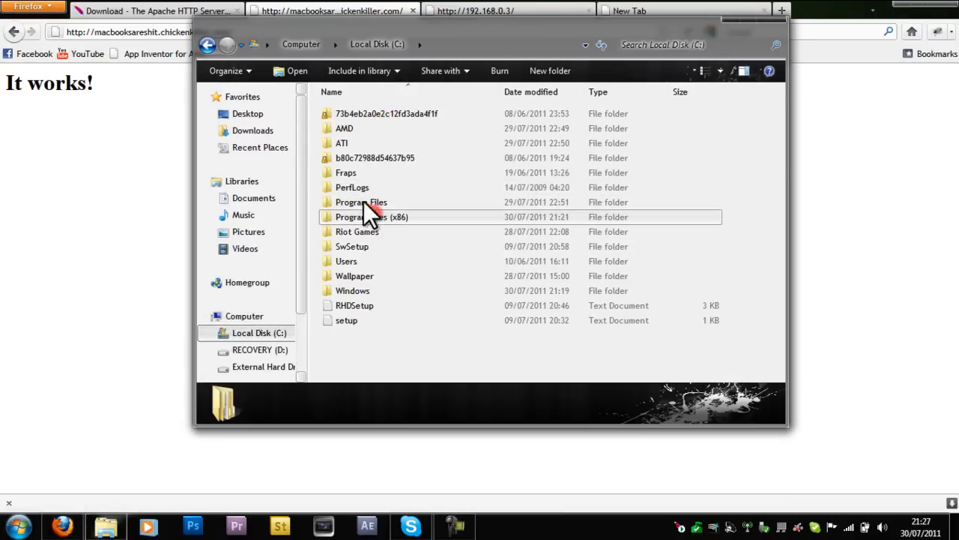
Step: Navigate to Apache2.2\htdocs under Program Files (x86) and select its index file
double_click(372, 216)
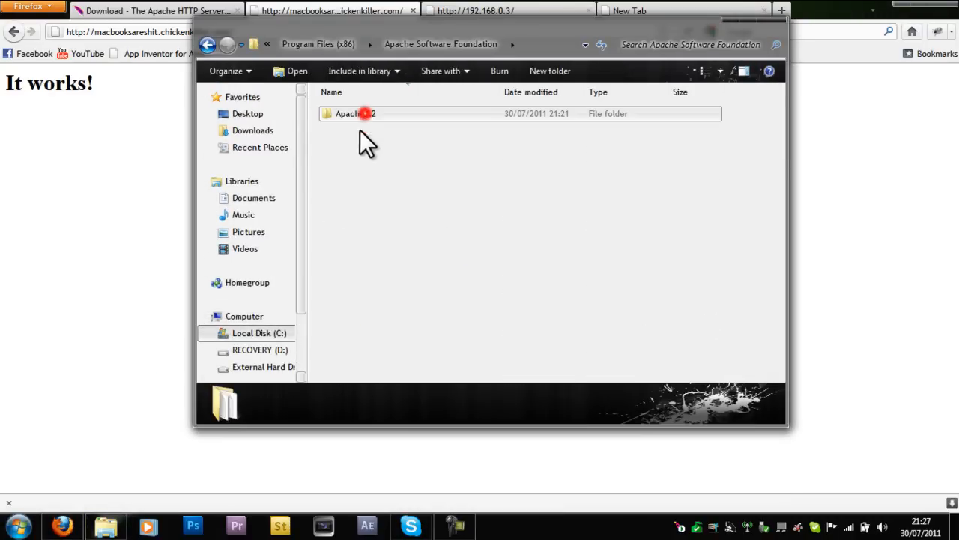
double_click(357, 114)
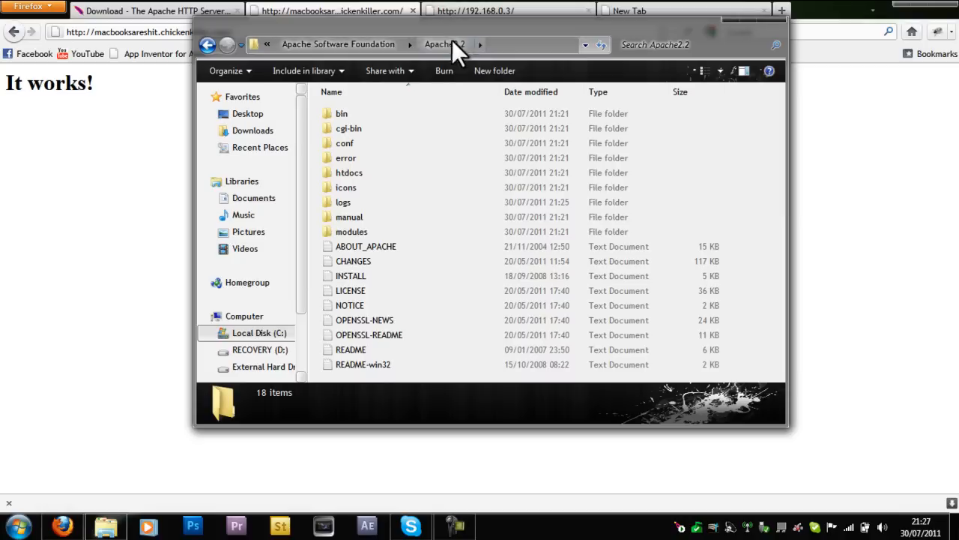
double_click(348, 173)
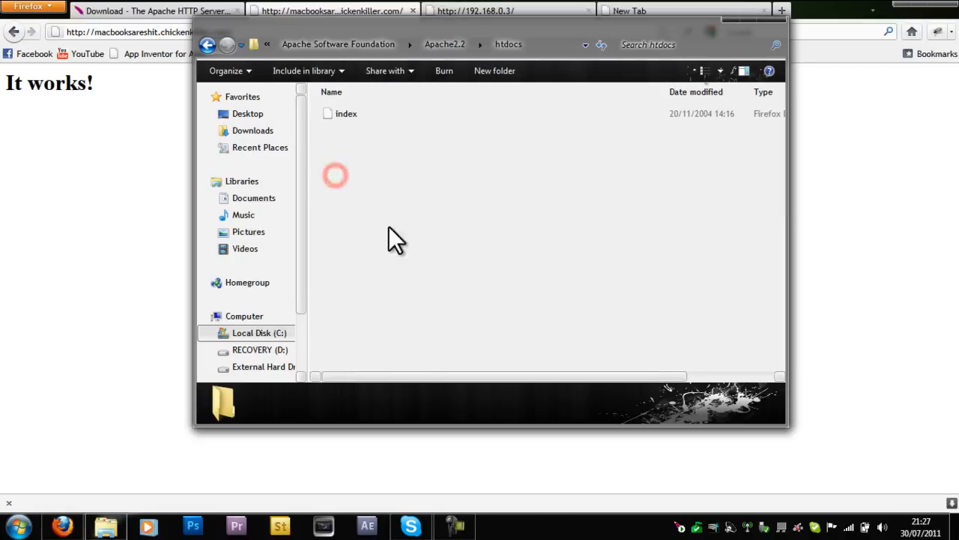
left_click(346, 114)
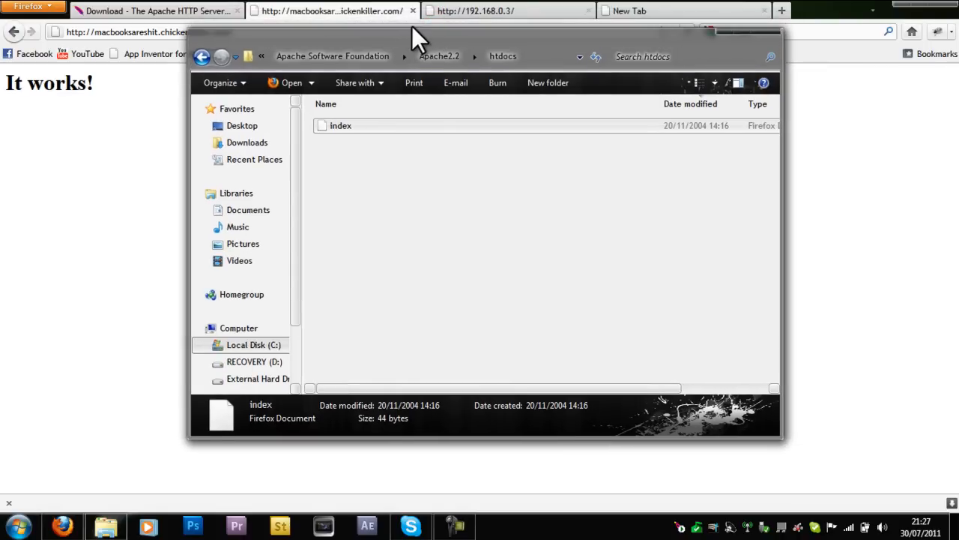
mouse_move(740, 324)
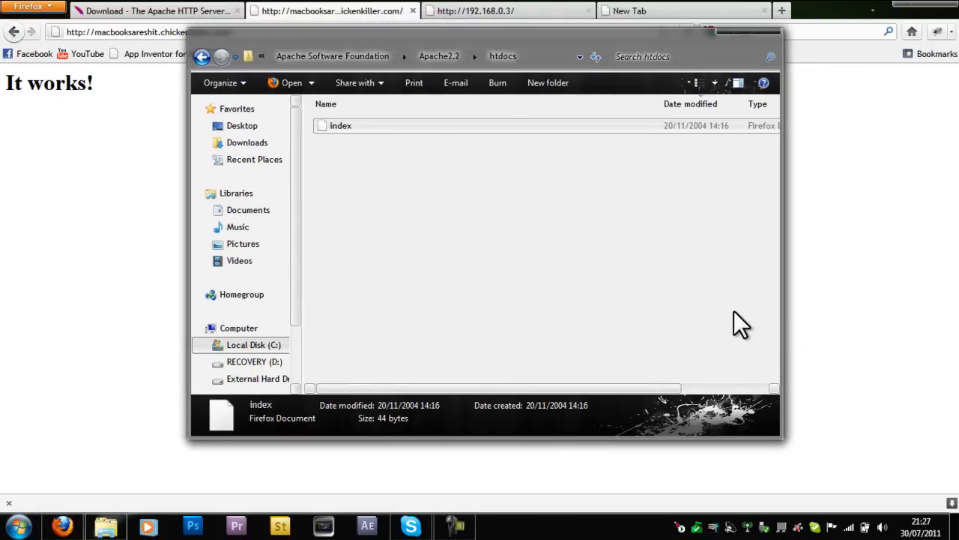
mouse_move(719, 48)
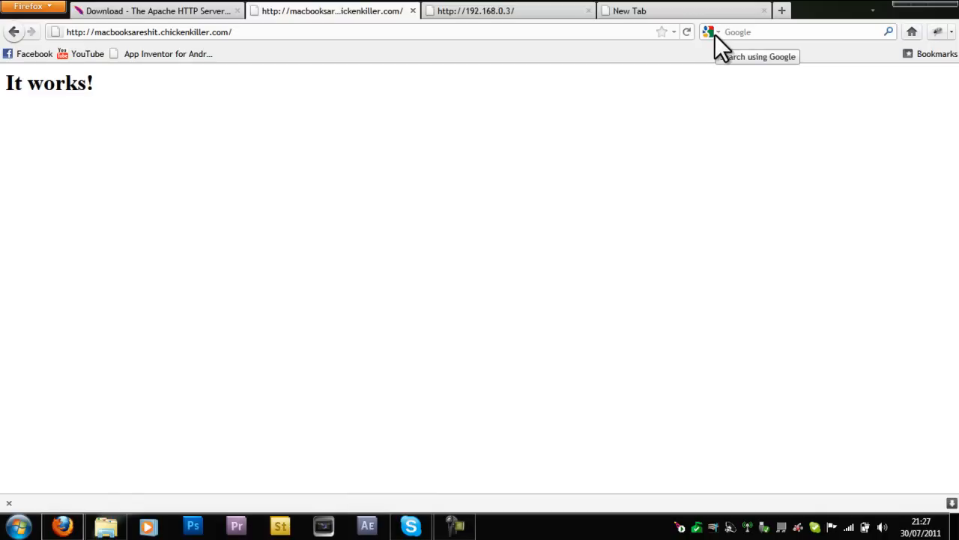
mouse_move(561, 220)
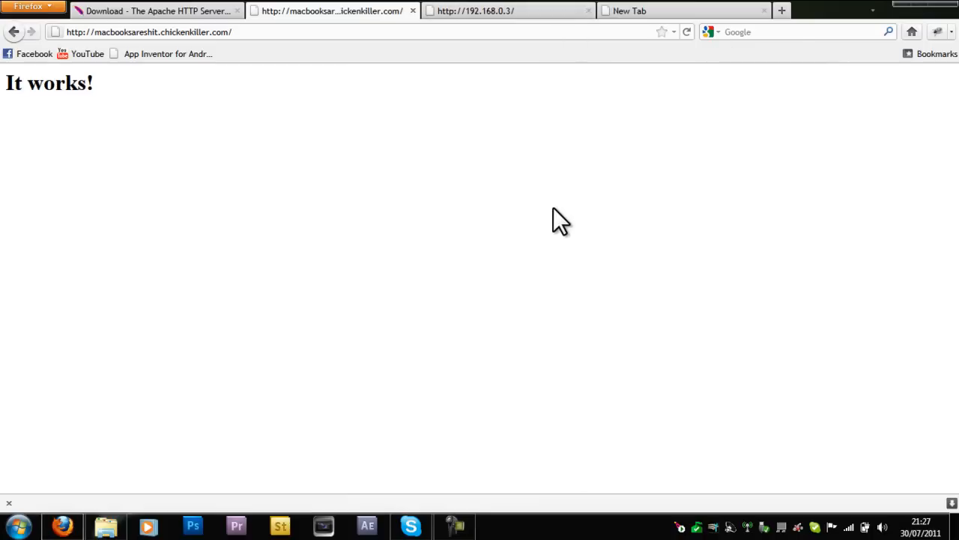